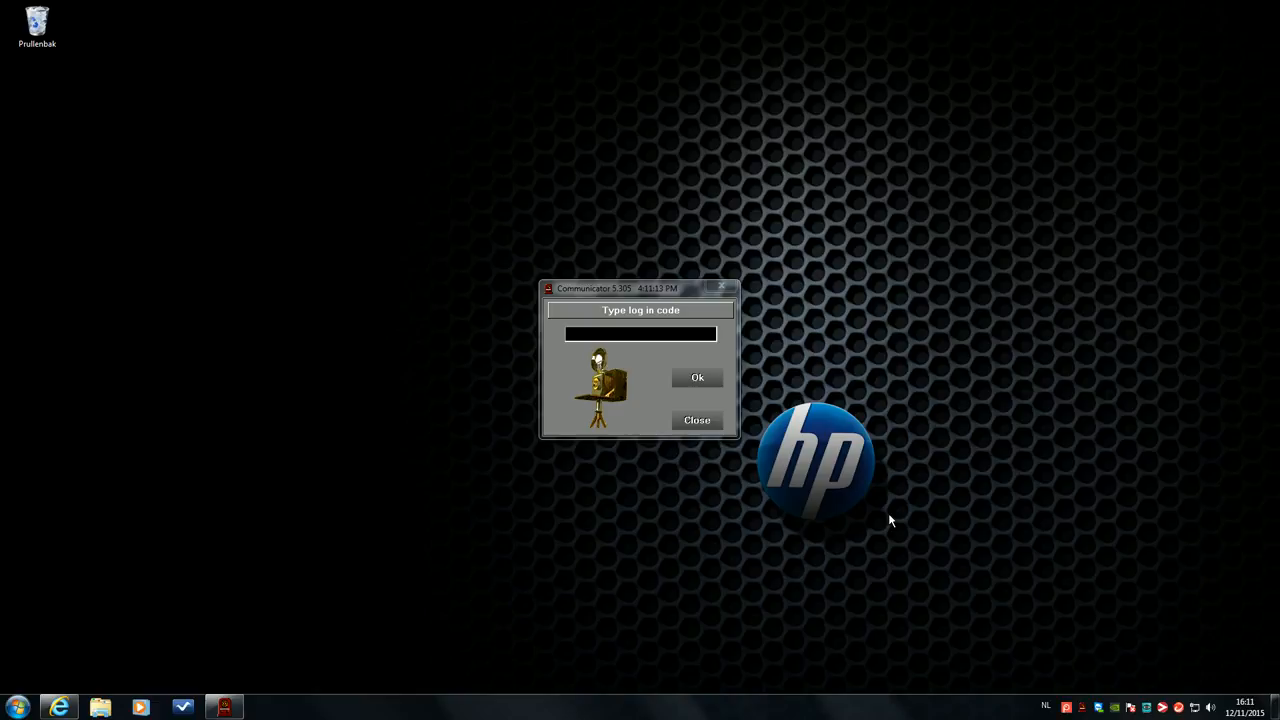
mouse_move(870, 286)
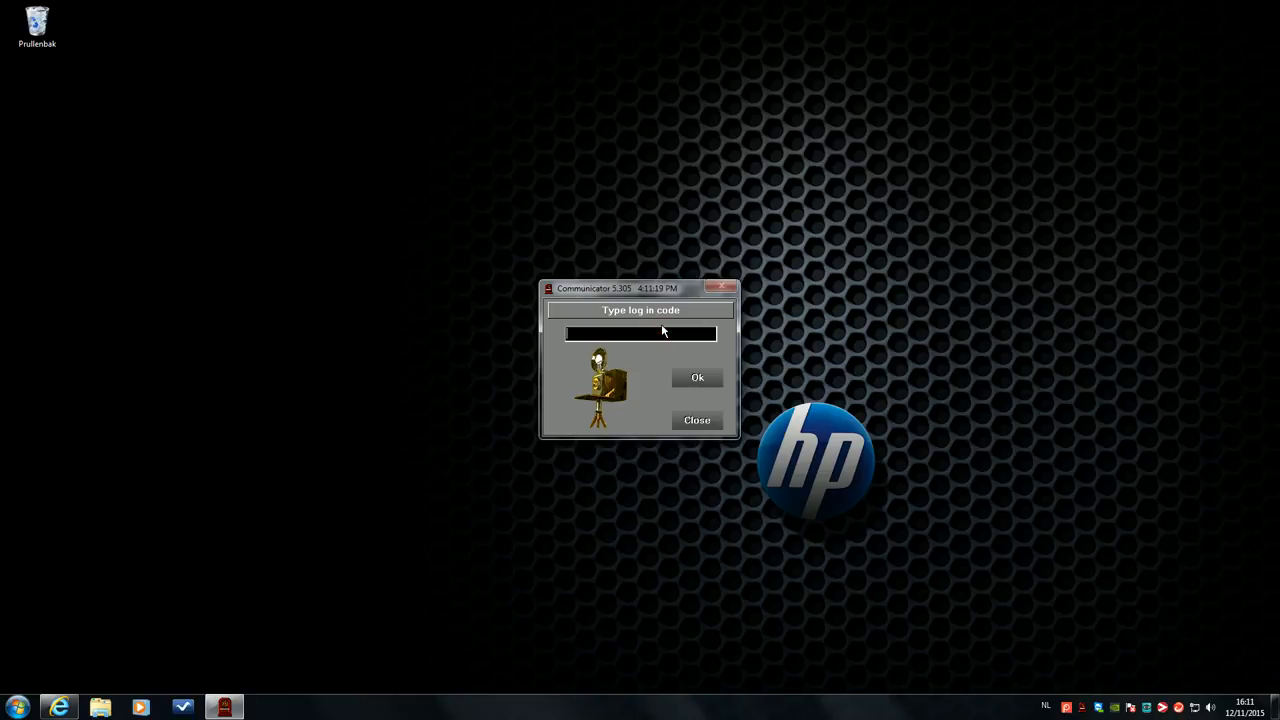
Select the log-in code field to enter the user code for Communicator
click(695, 377)
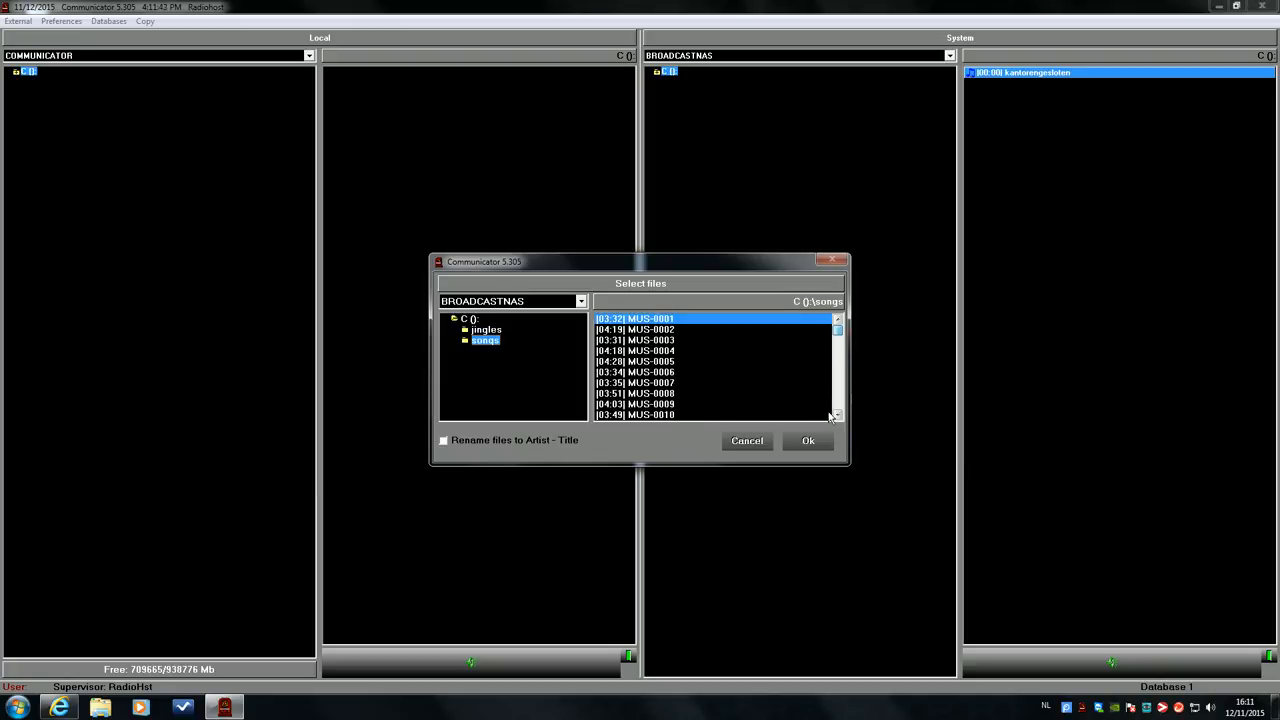
Scroll the songs list and select the file MUS-1555 for import
scroll(down, 3)
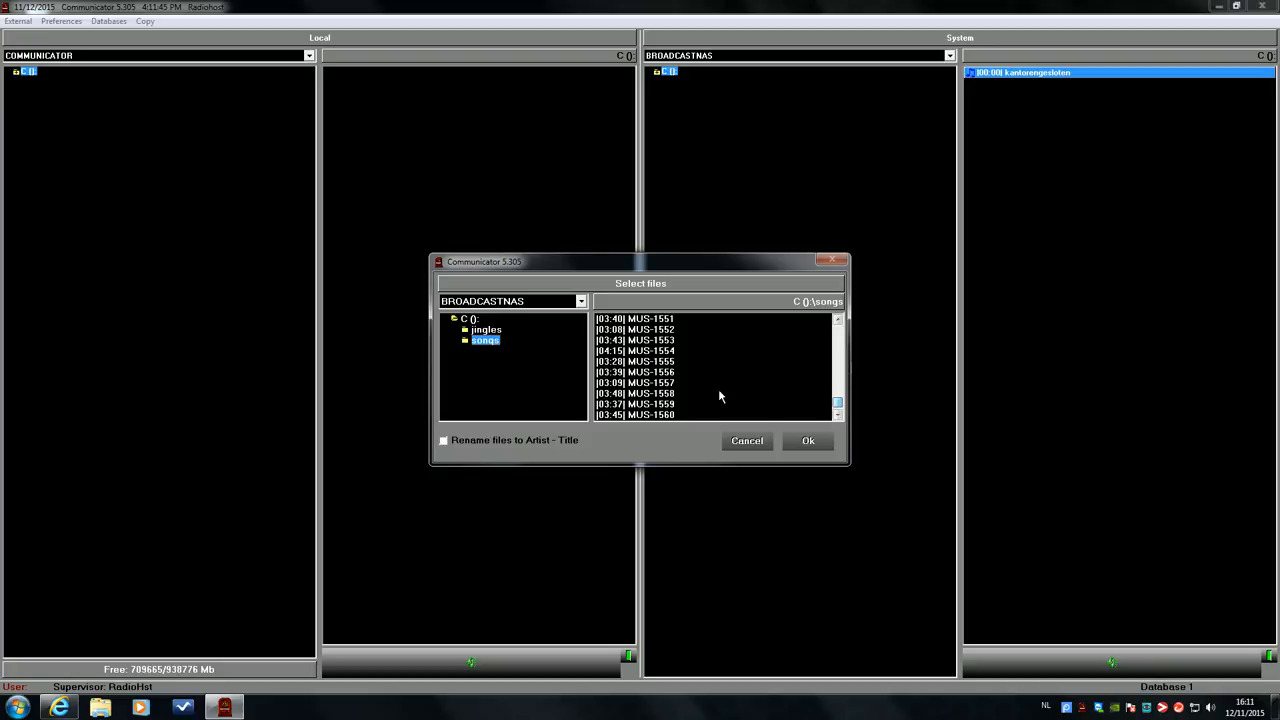
click(640, 361)
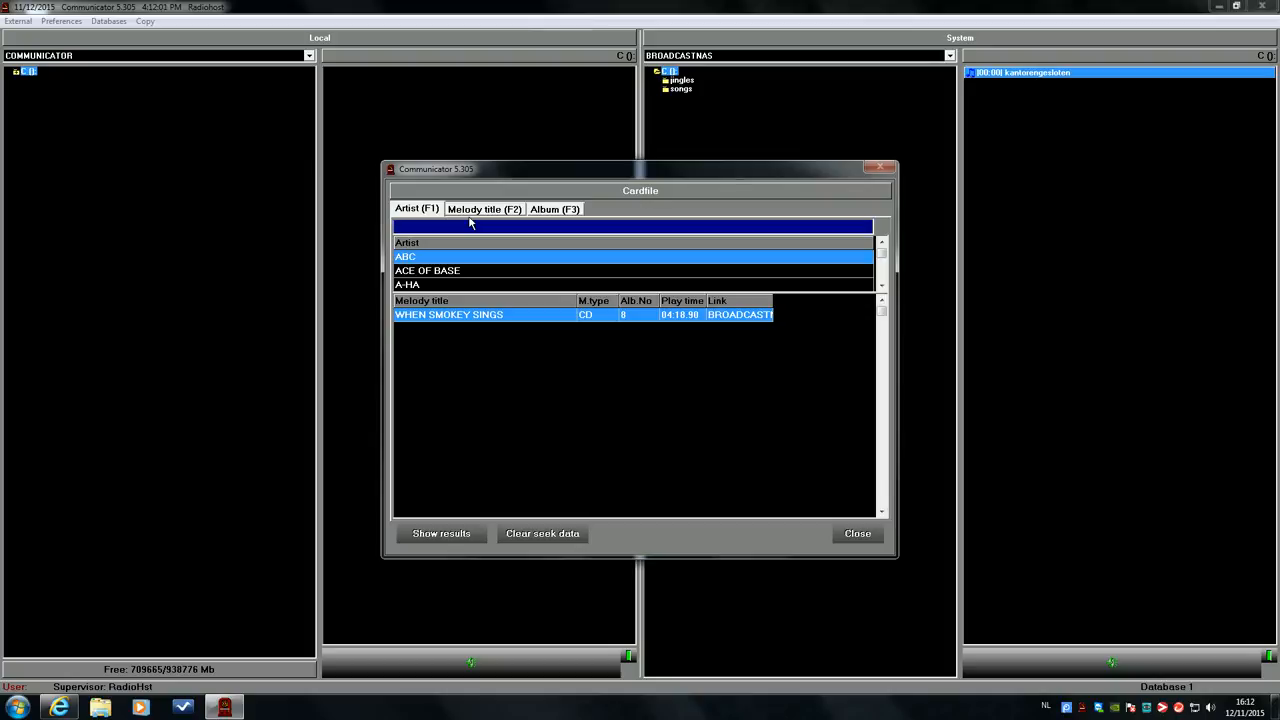
Search the cardfile for ECHOSM and open Echosmith's 'Bright' in Edit melody
text(ECHOSM)
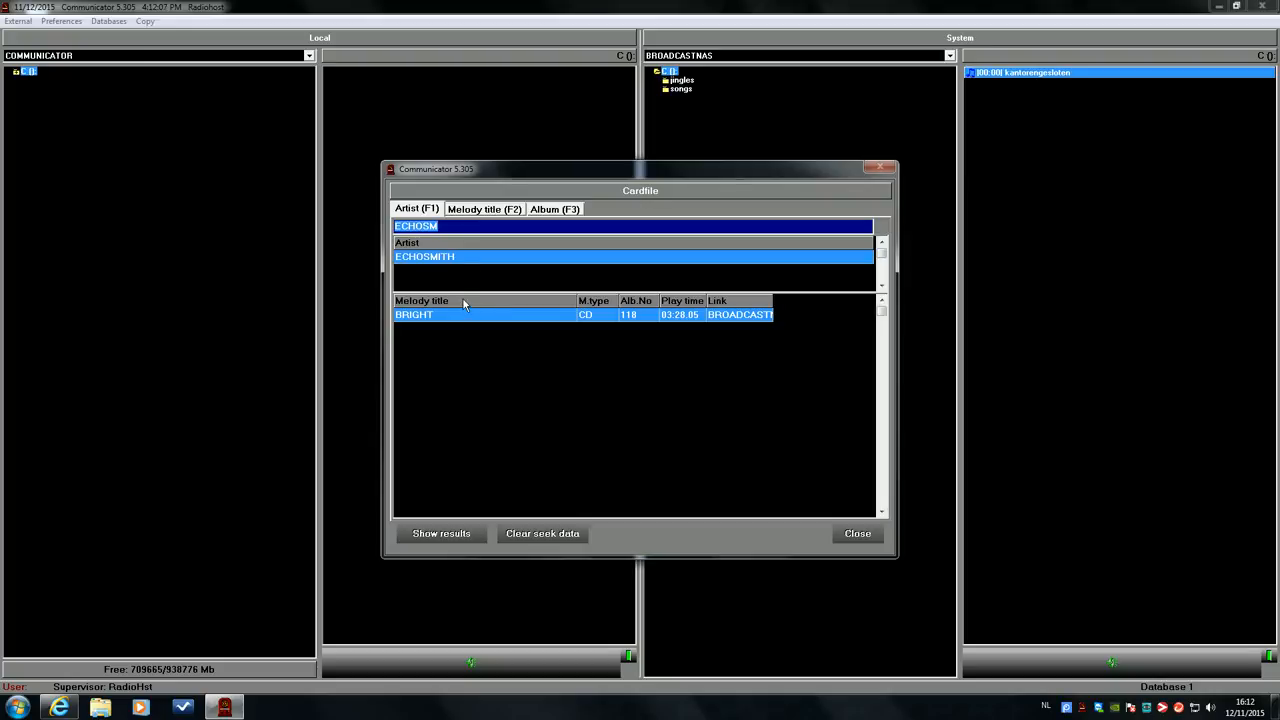
mouse_move(461, 317)
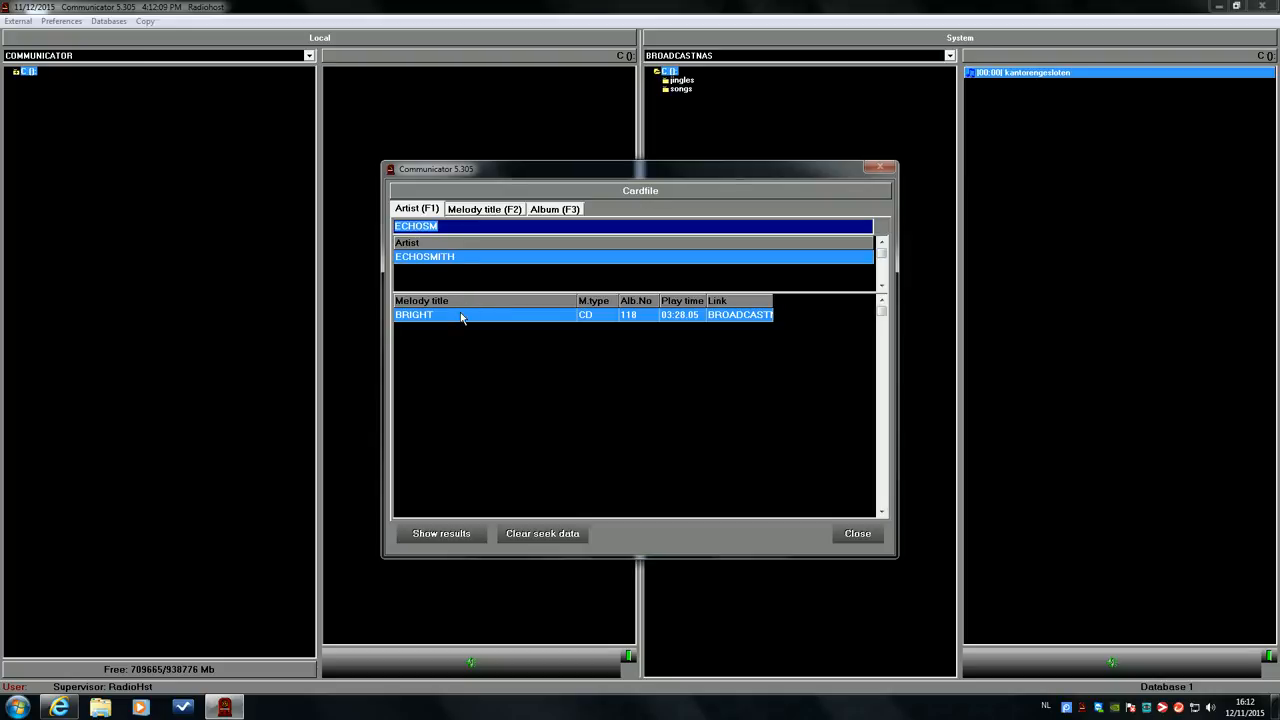
right_click(462, 315)
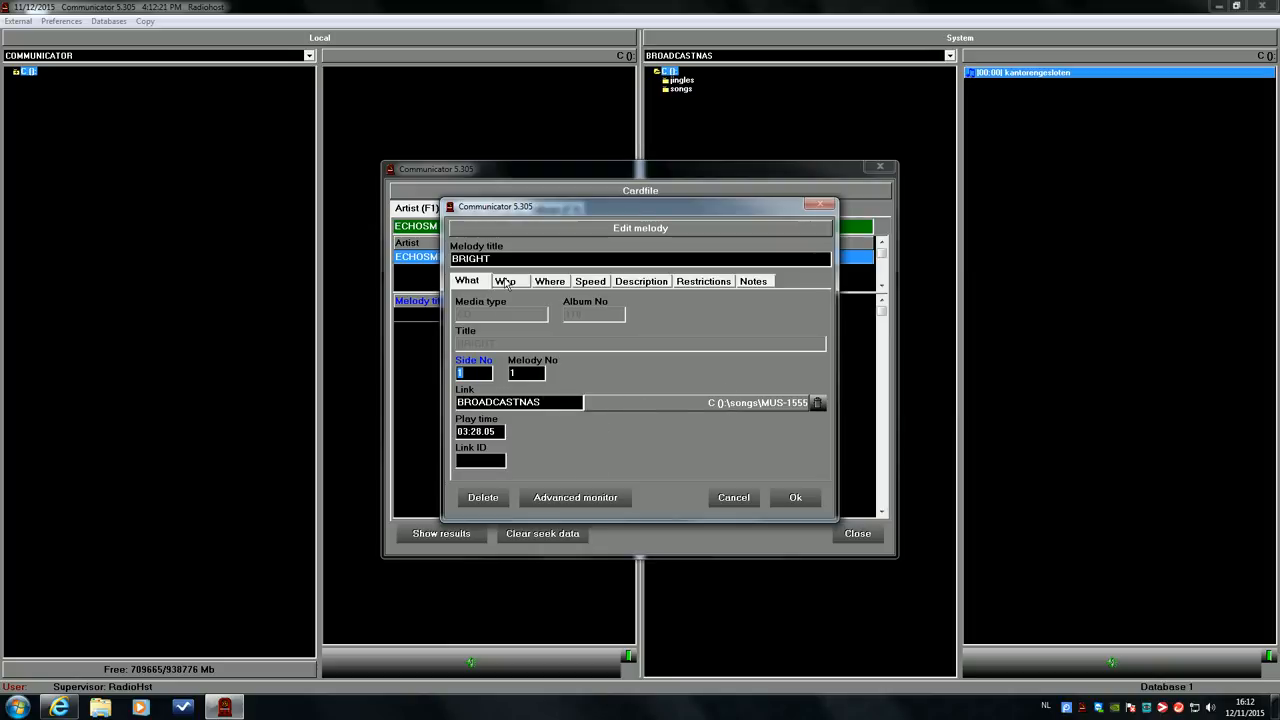
Review Bright's artist credits and recording details (2015, USA), then choose a speed
click(508, 281)
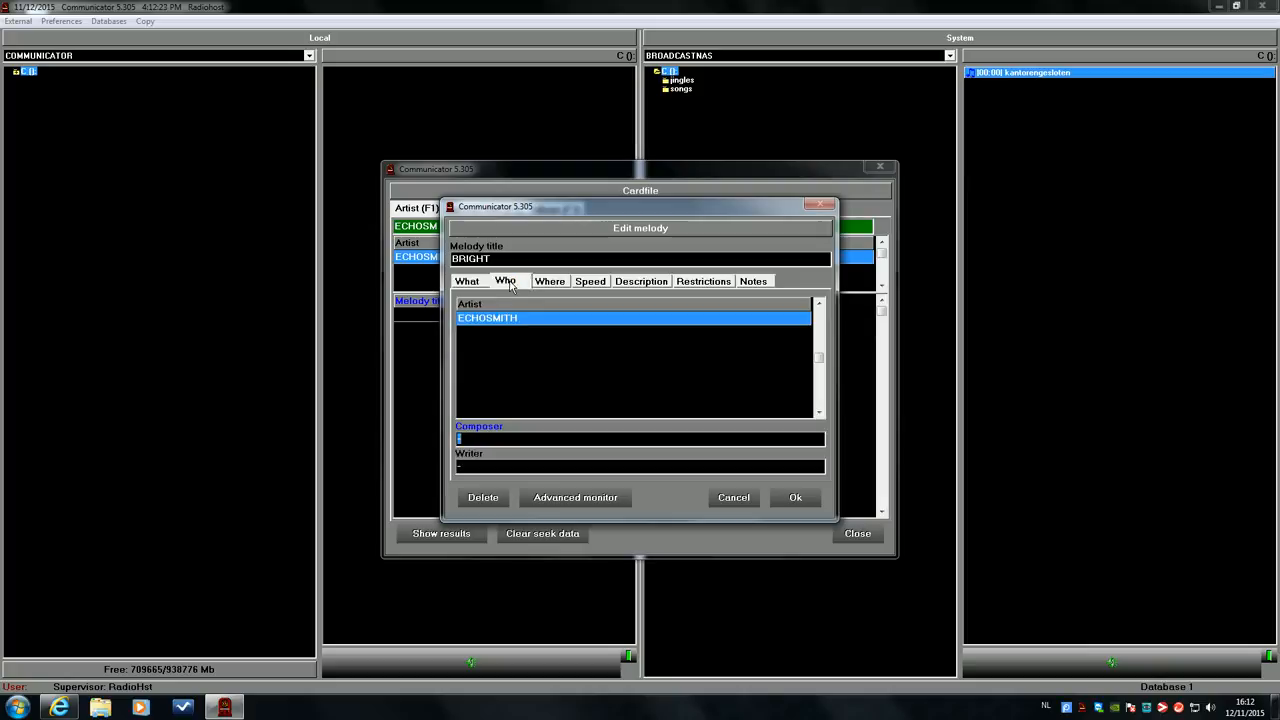
click(549, 281)
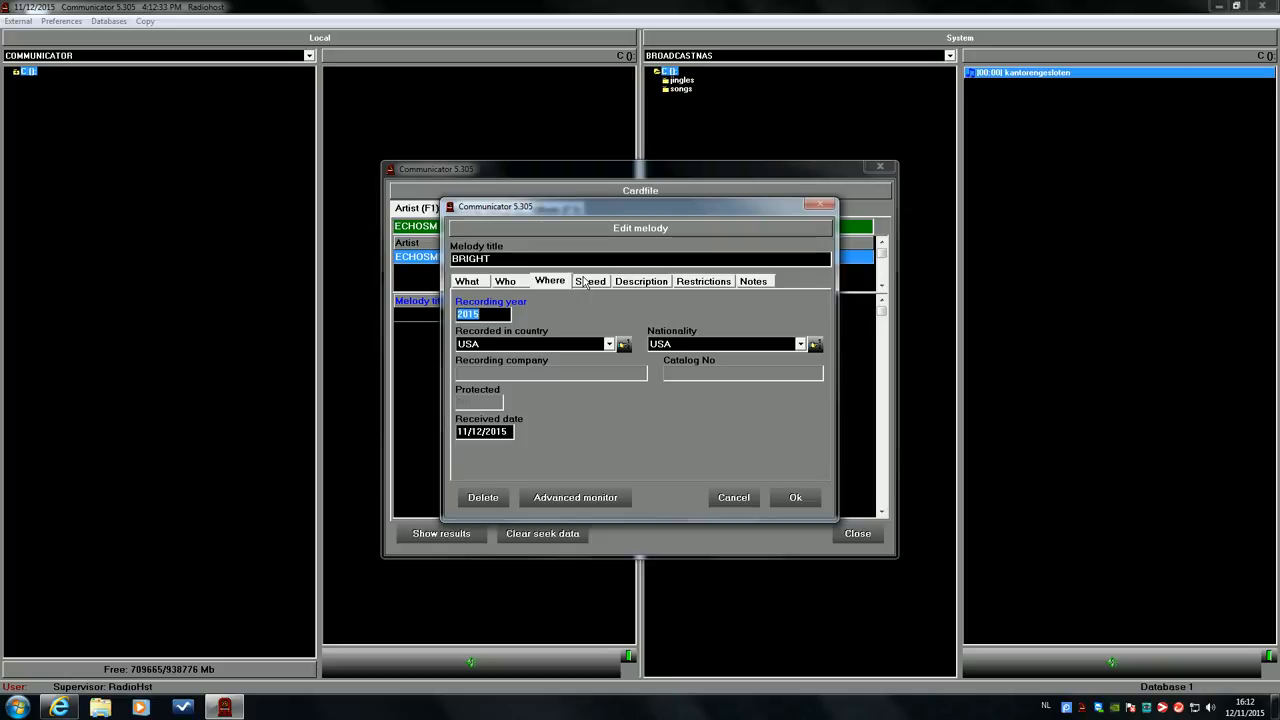
click(590, 280)
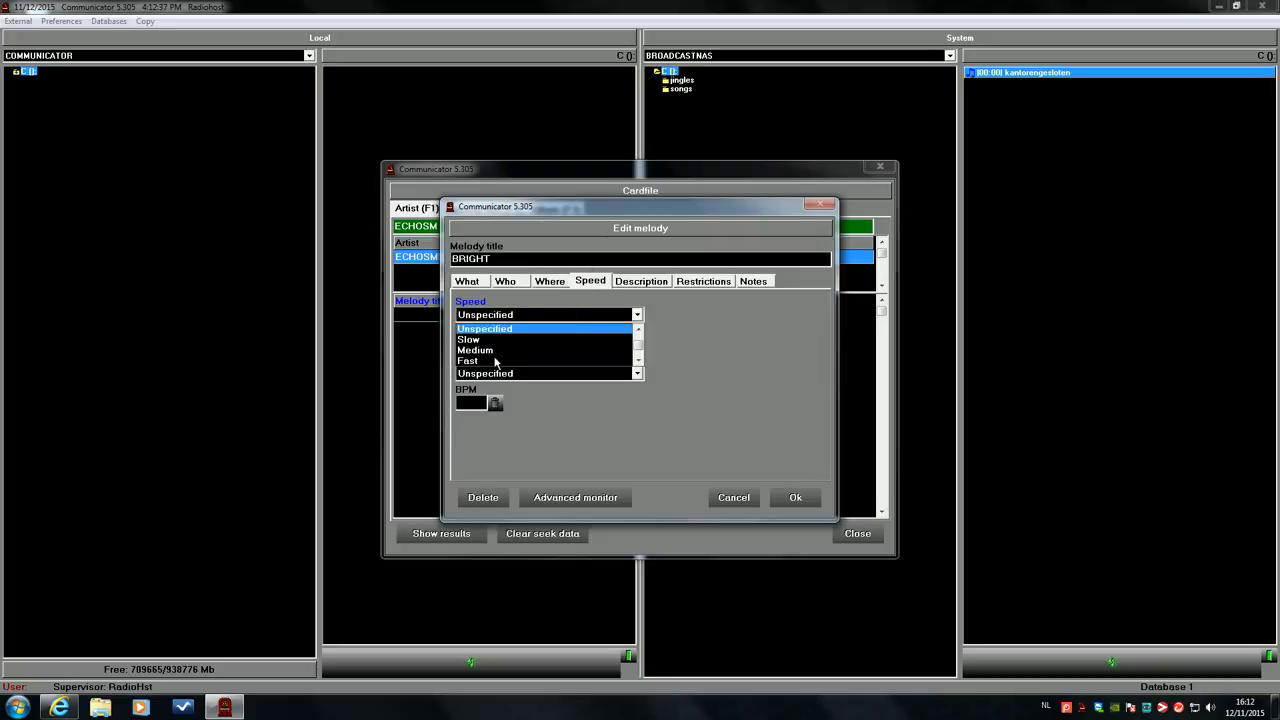
click(641, 280)
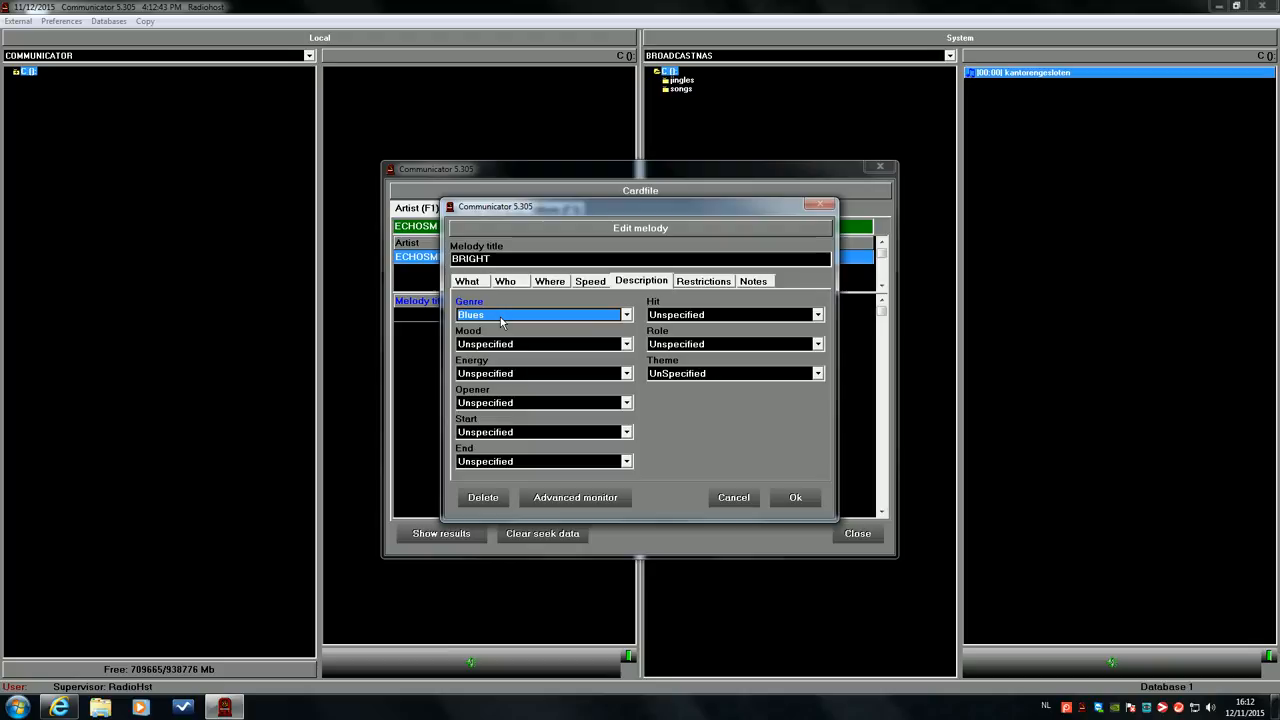
mouse_move(602, 323)
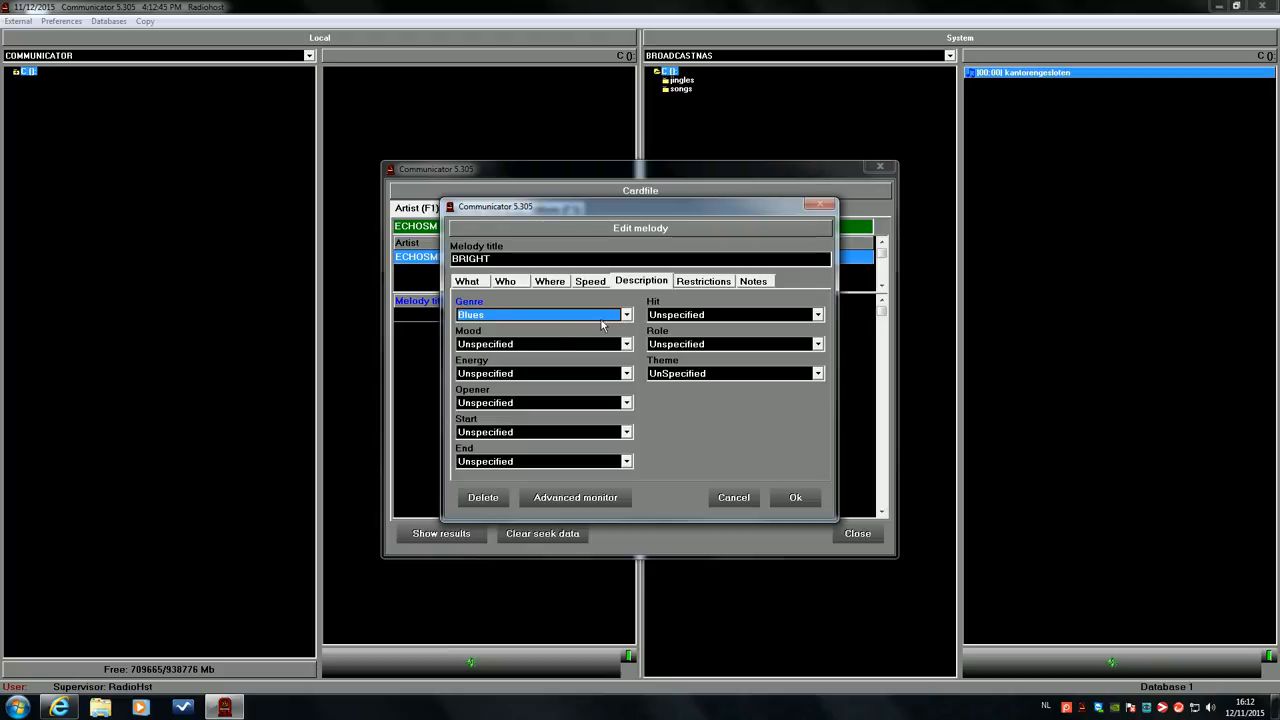
Set Bright's mood to Average and start to Fade in, then view restrictions
click(625, 343)
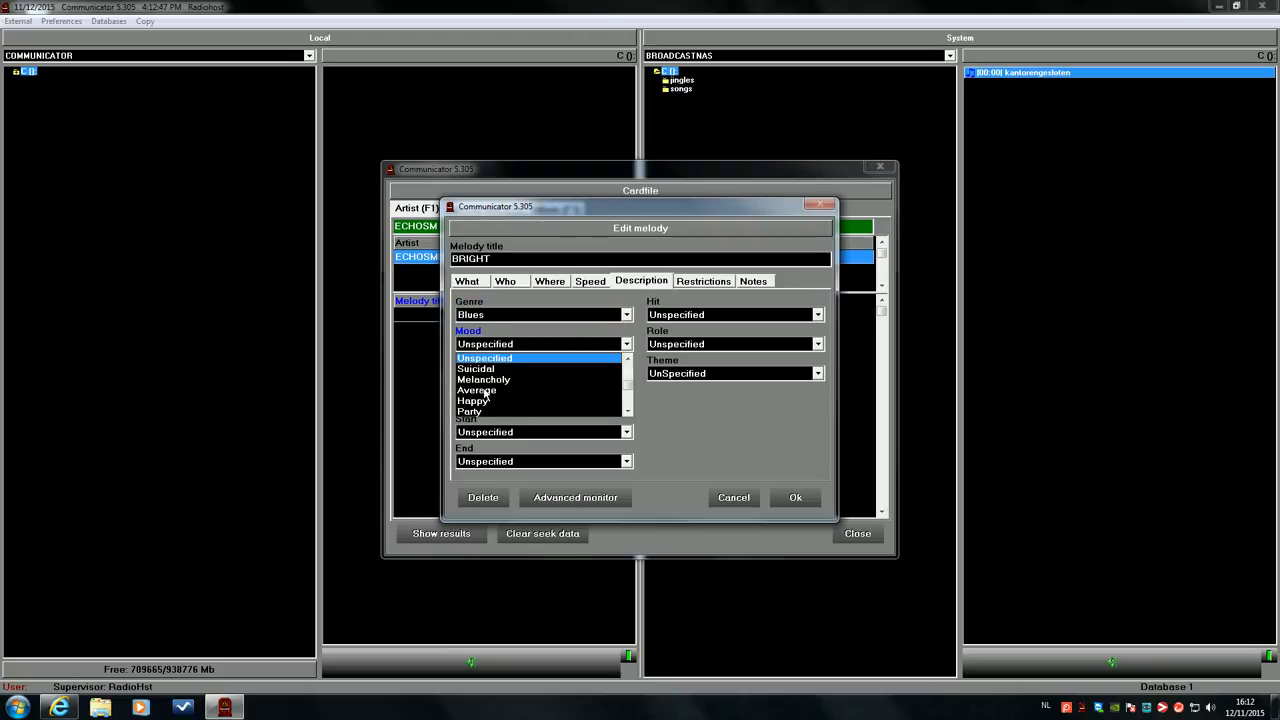
click(477, 388)
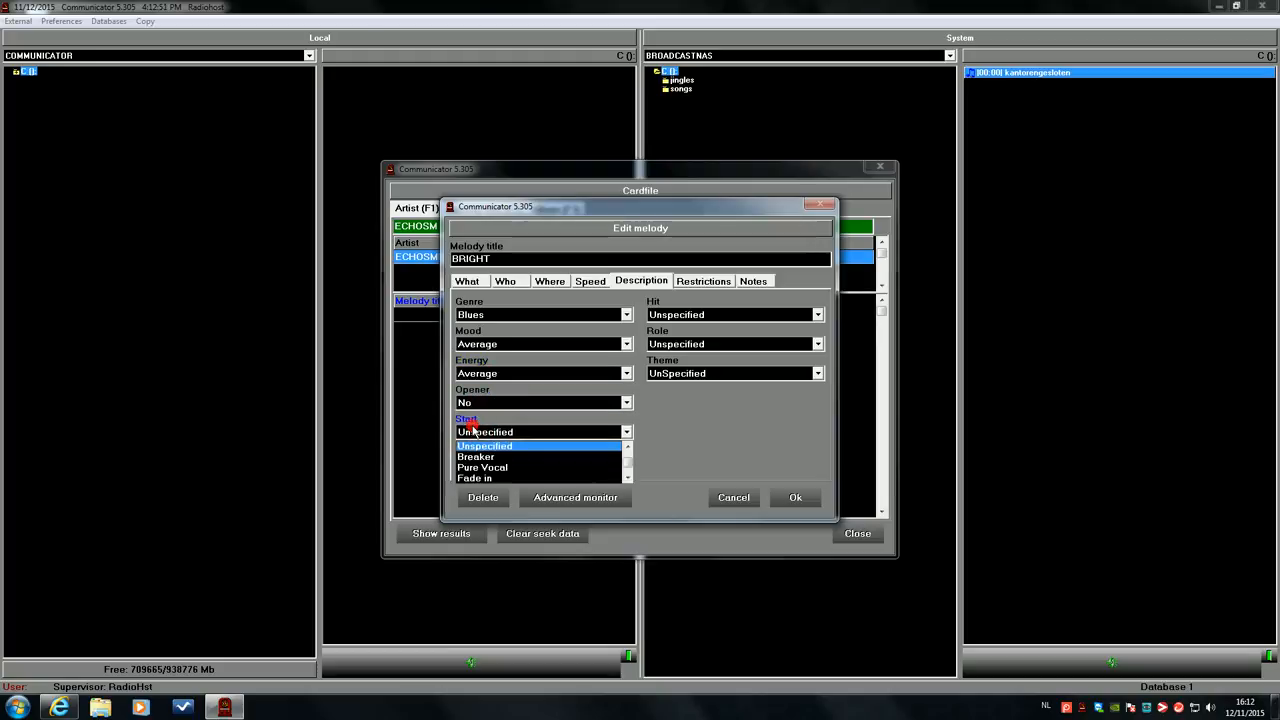
click(477, 455)
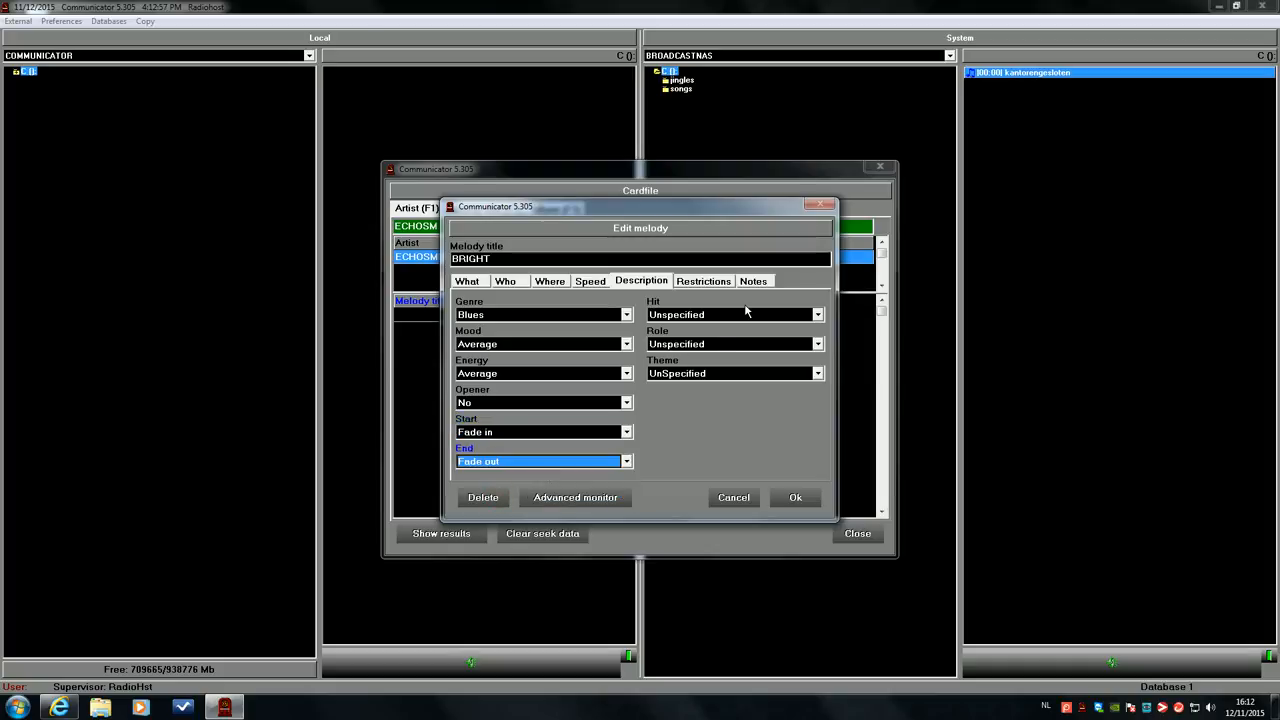
click(704, 280)
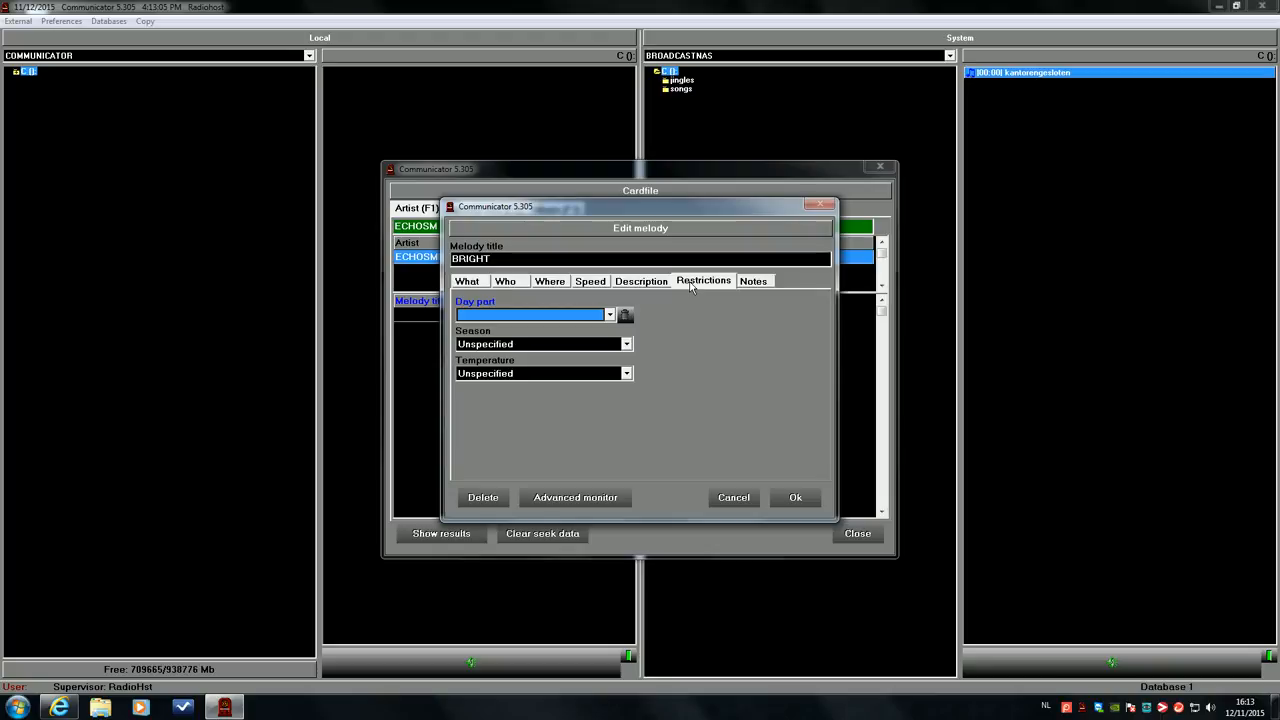
View Bright's empty notes list with start date, end date and notes columns
click(754, 280)
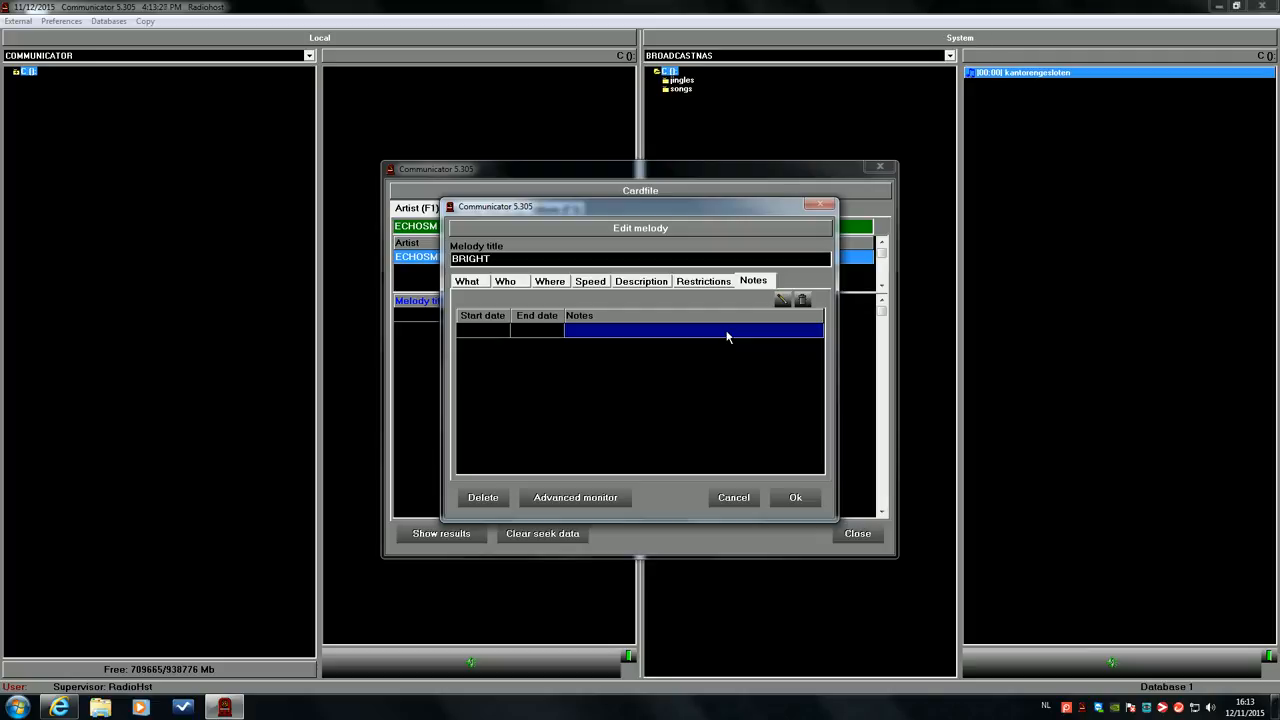
mouse_move(780, 461)
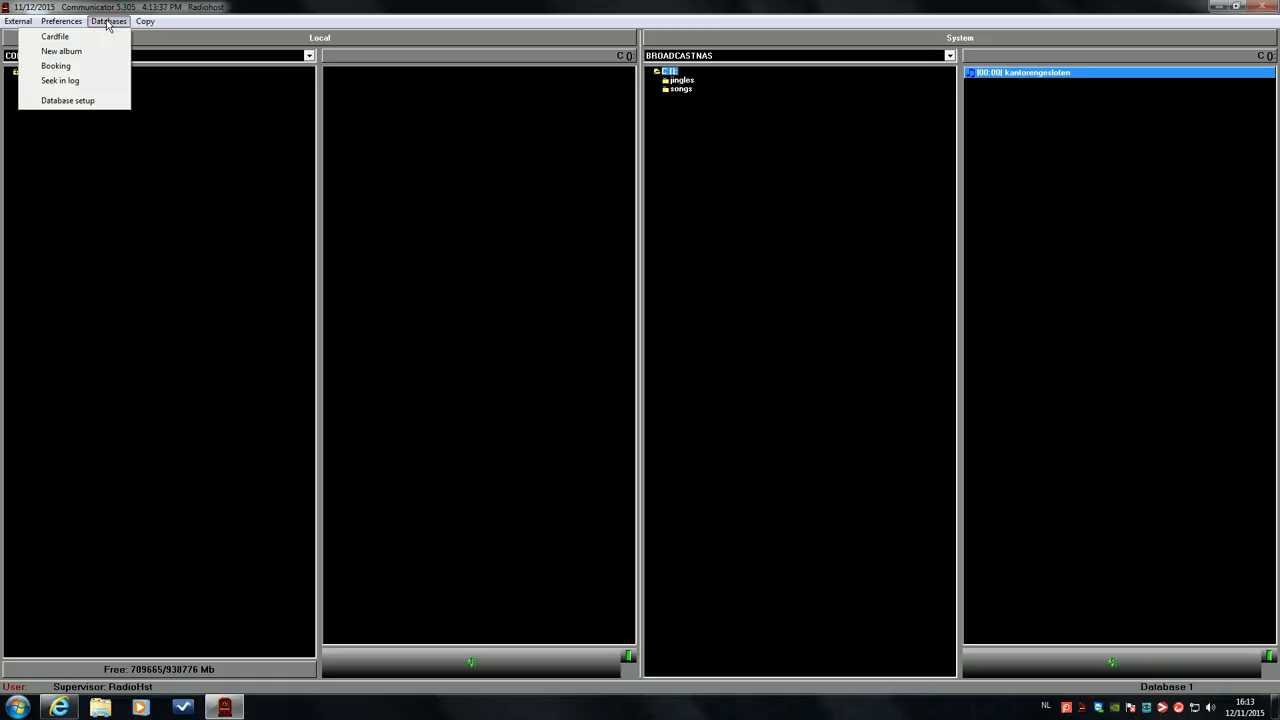
Create a new album entry with track 'SHINE' by 'YEARS & YEARS' and save it
click(59, 51)
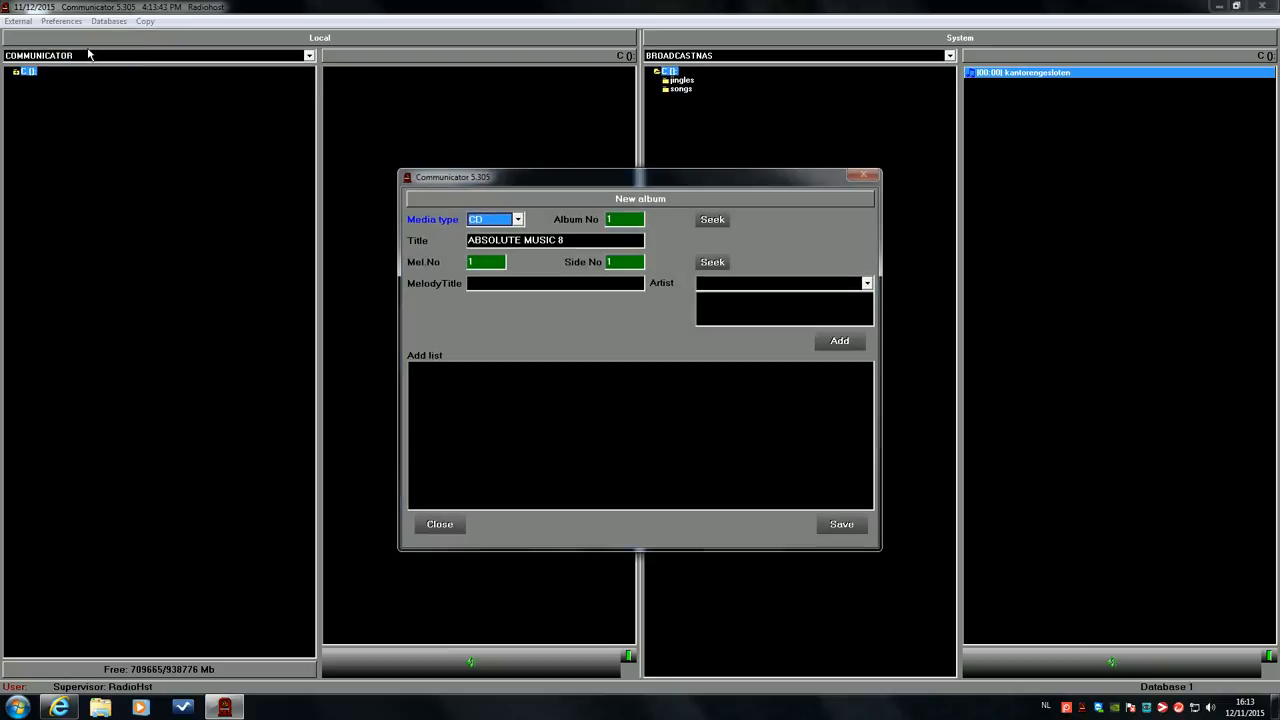
mouse_move(552, 299)
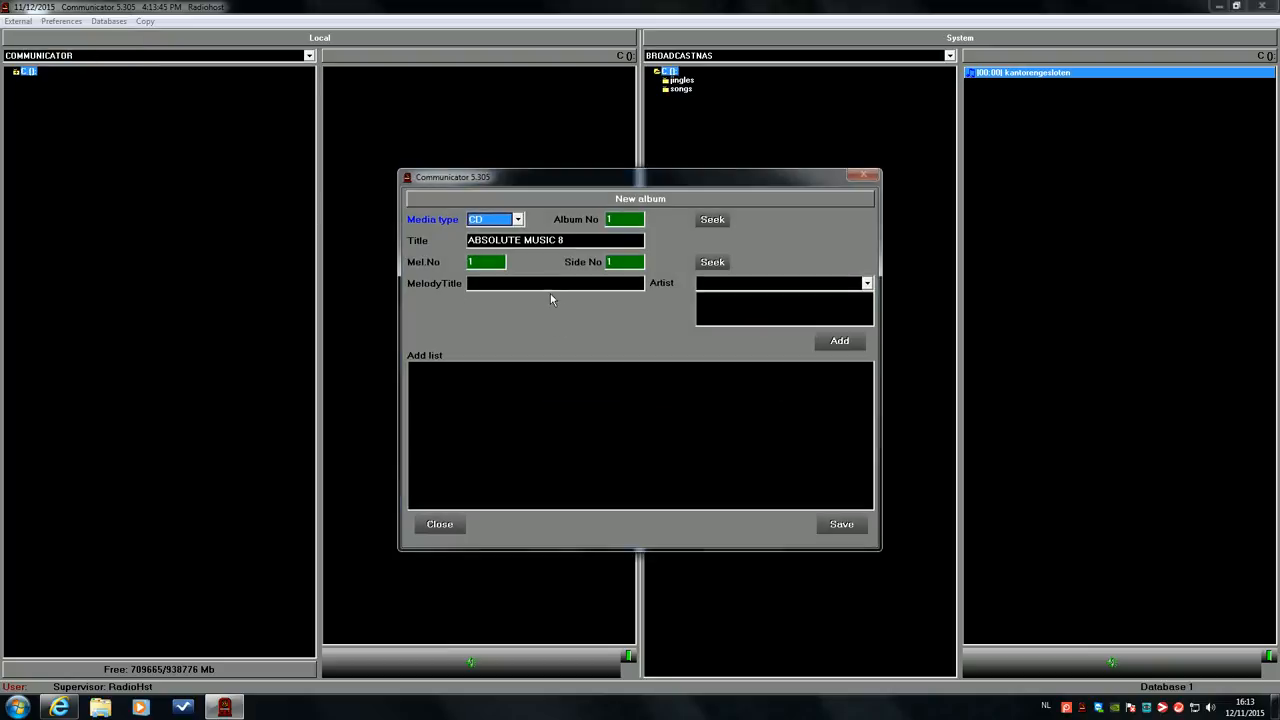
click(545, 283)
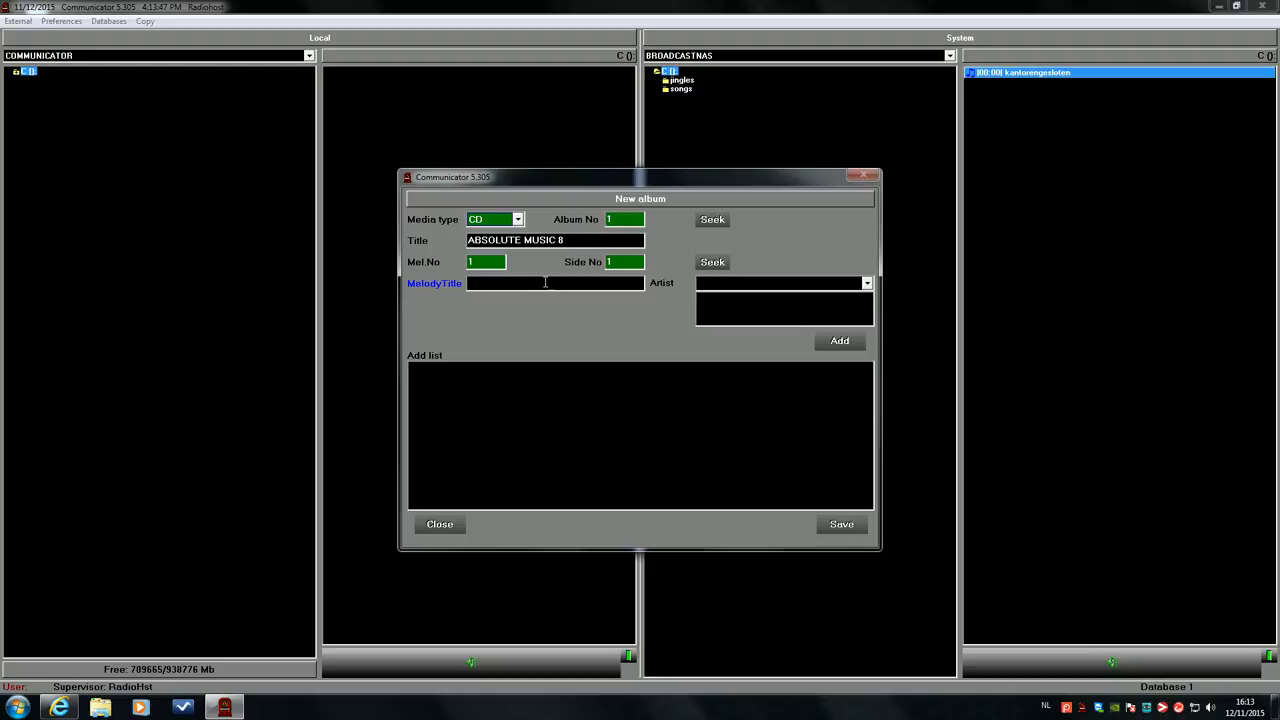
text(SHINE)
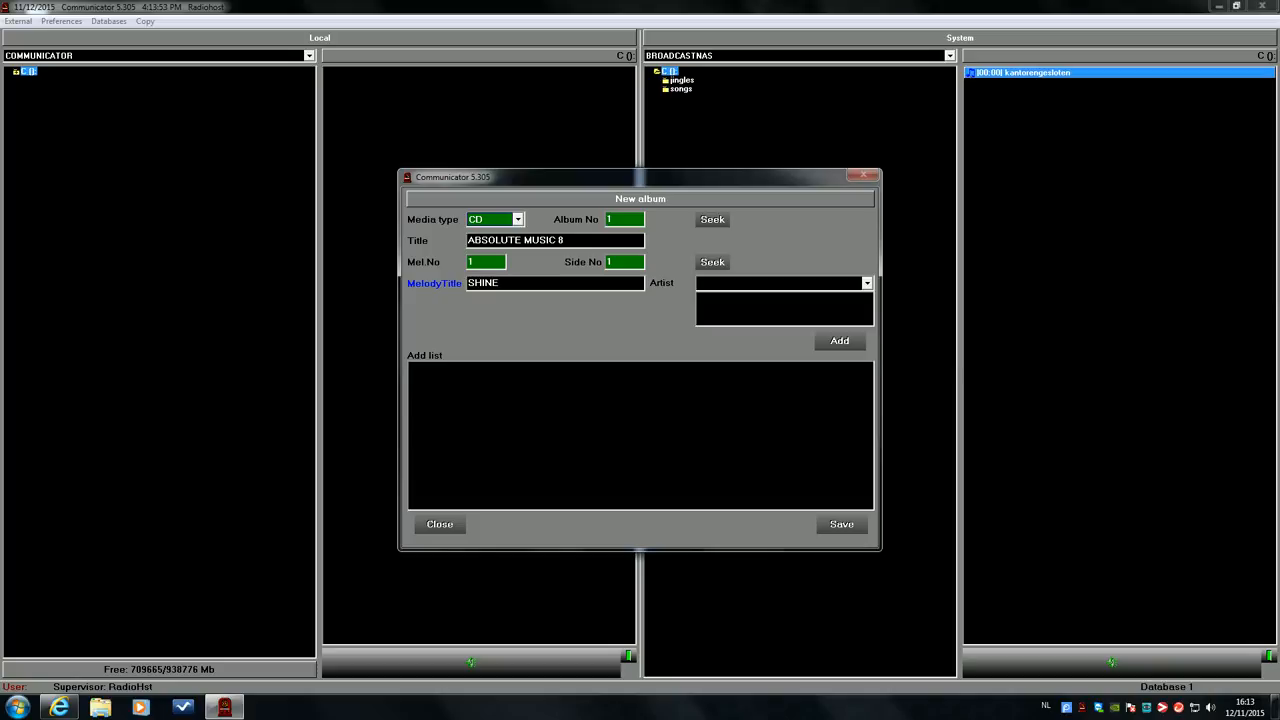
text(YEARS & YEARS)
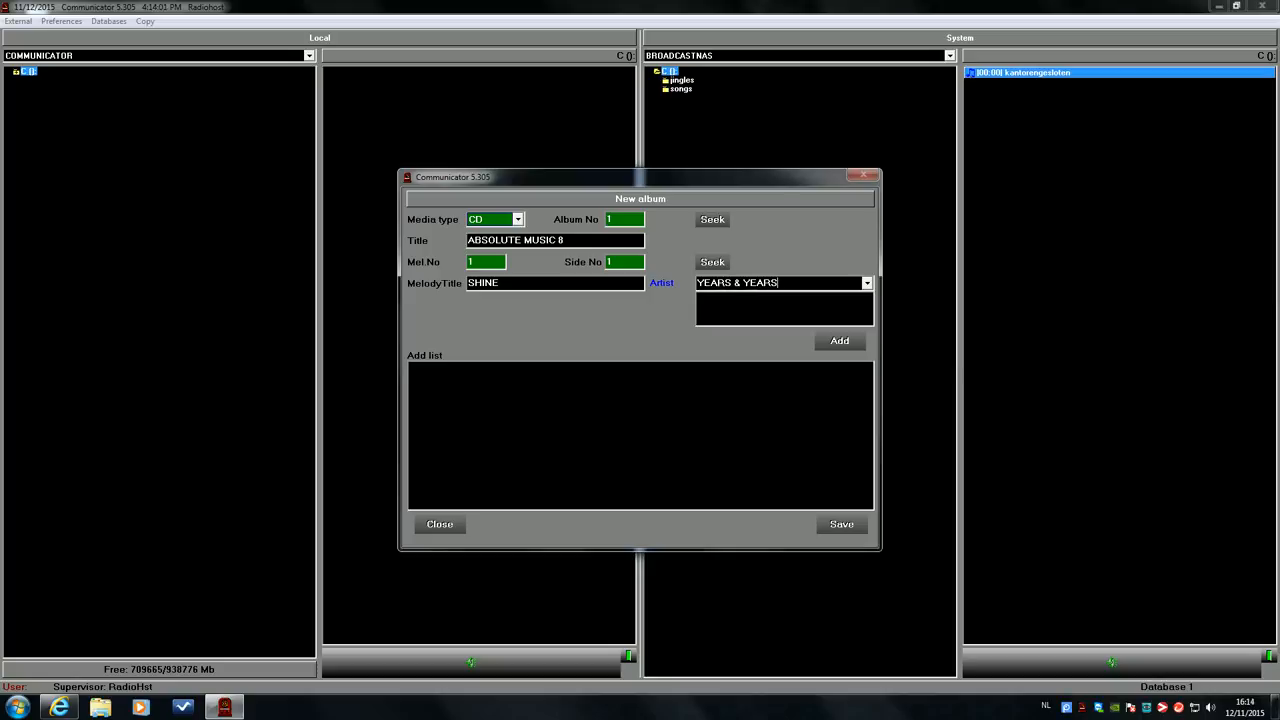
click(839, 340)
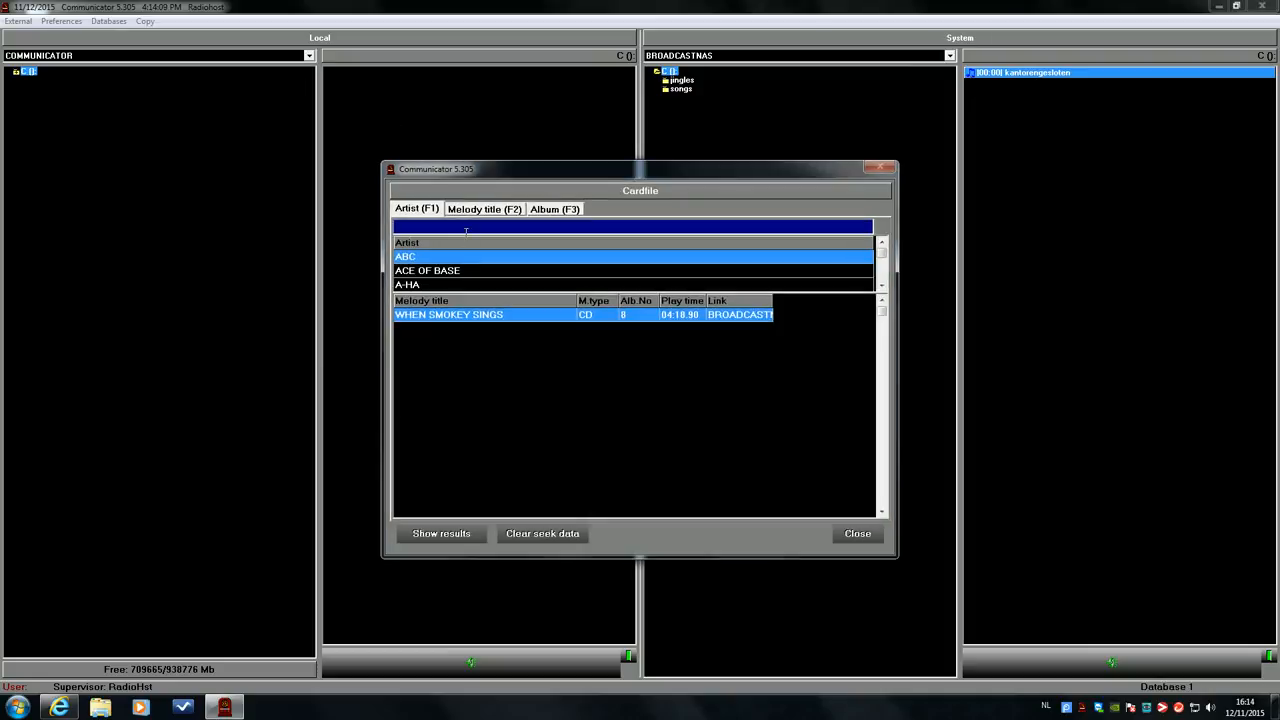
Search artists for 'YEARS' and open the SHINE melody record
text(YEARS)
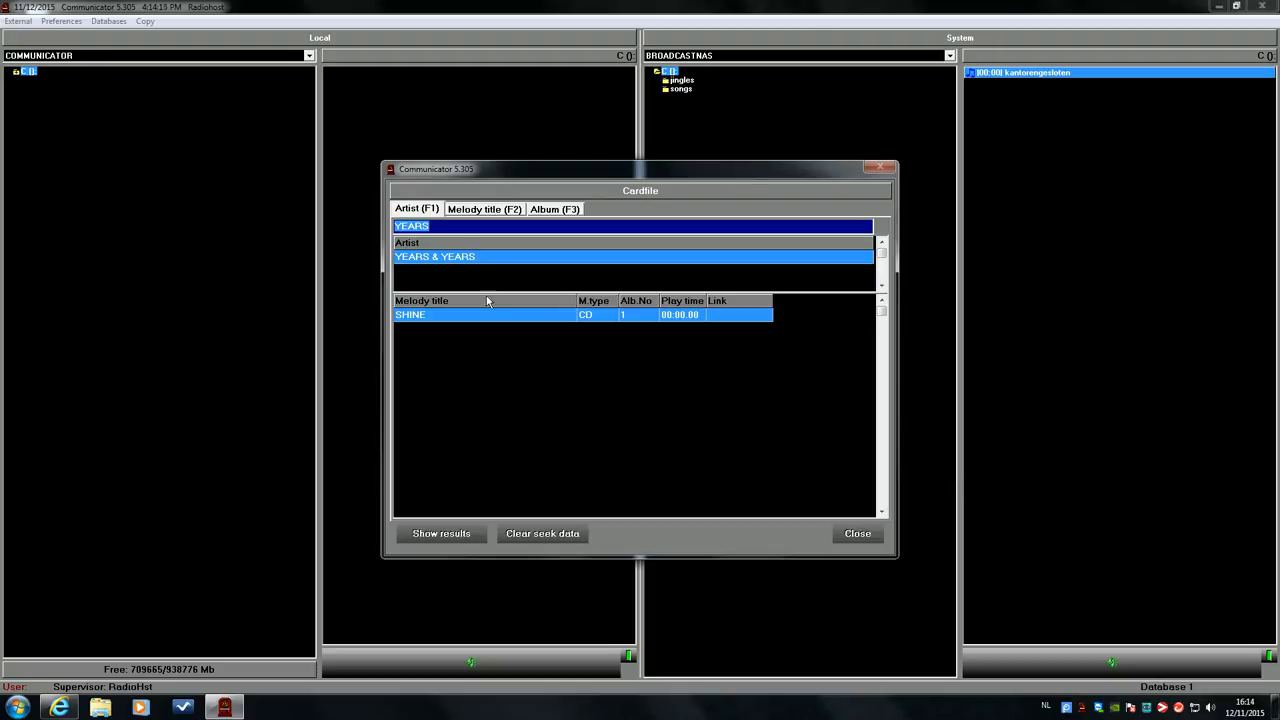
right_click(487, 314)
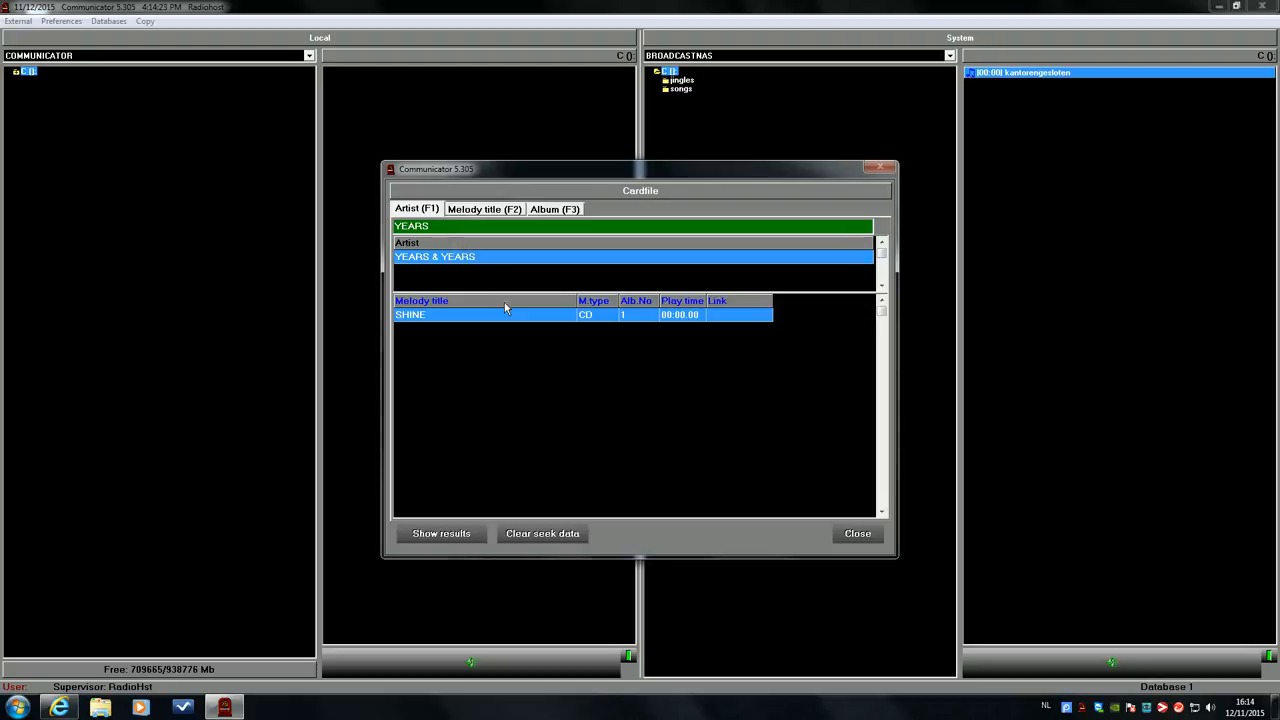
double_click(410, 314)
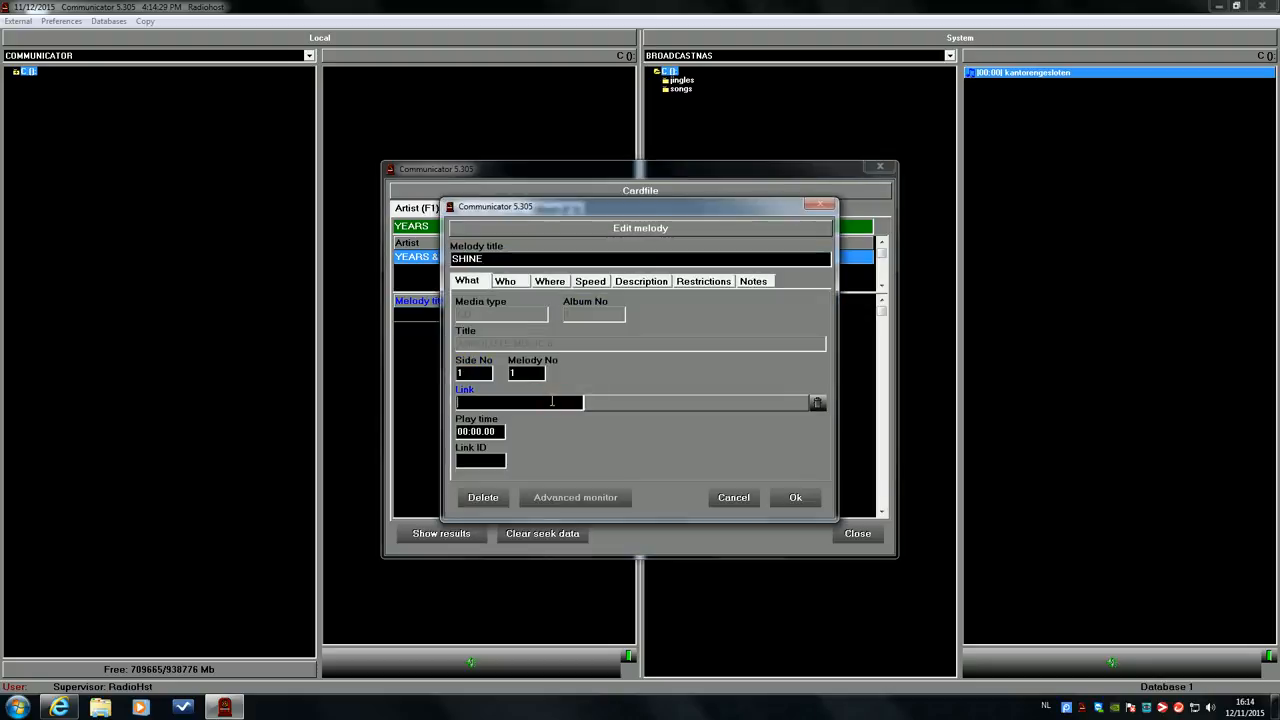
Link SHINE to the file MUS-1554 in the BROADCASTNAS songs folder
right_click(518, 402)
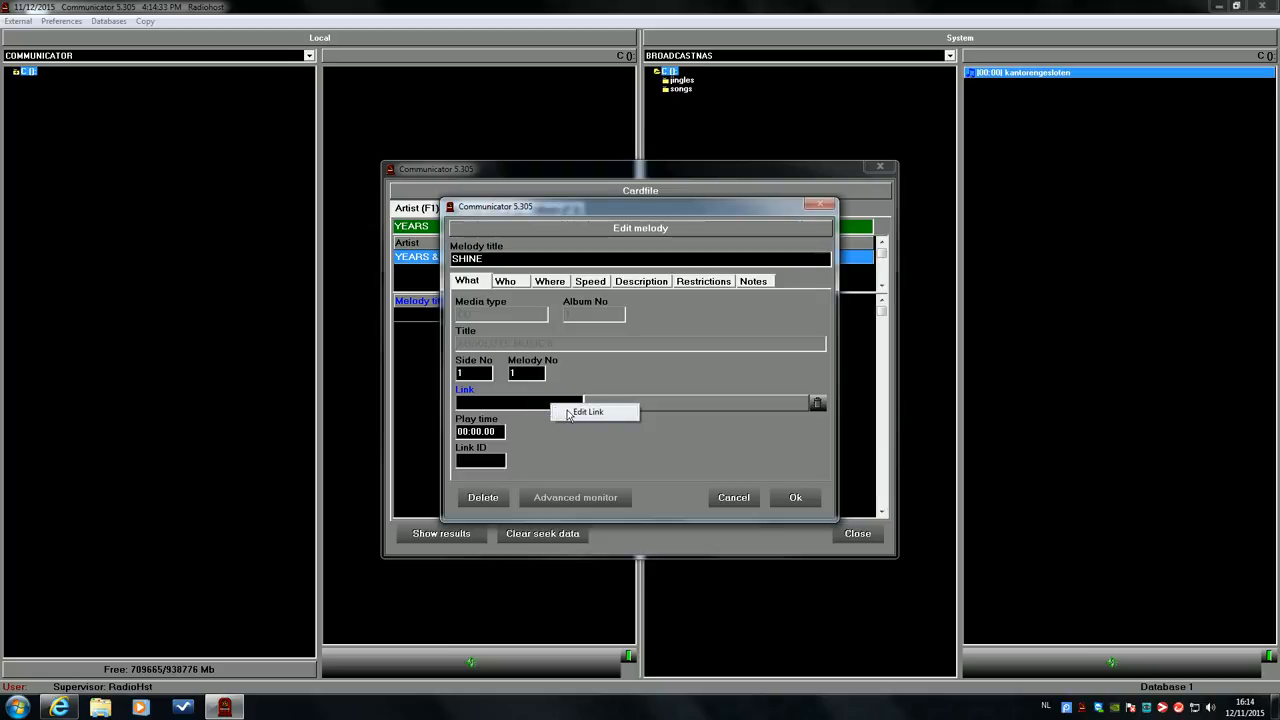
click(592, 412)
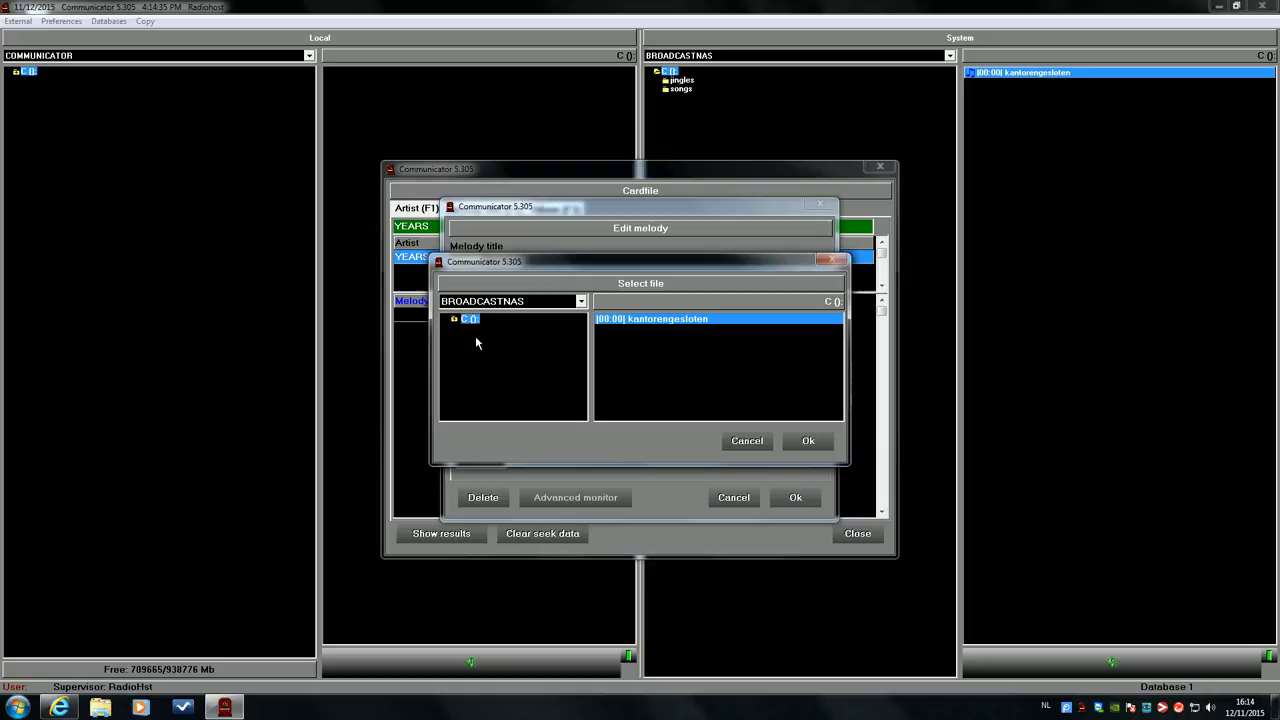
double_click(483, 340)
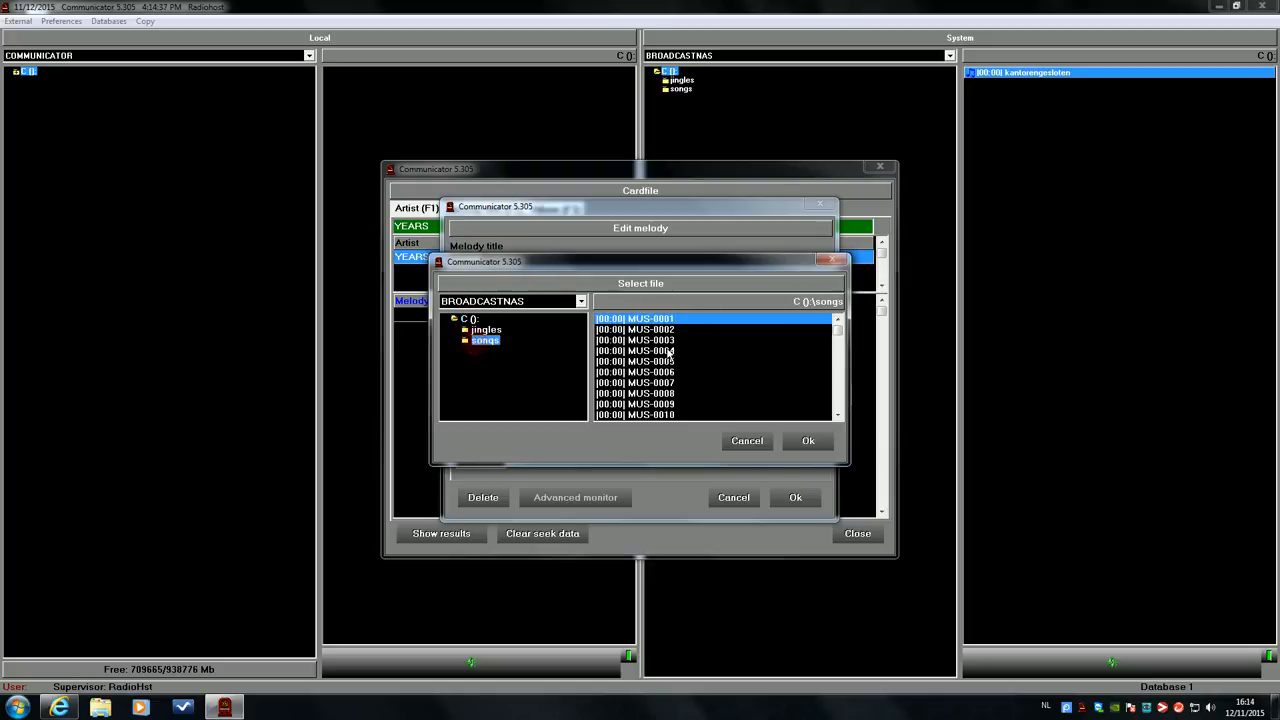
scroll(down, 3)
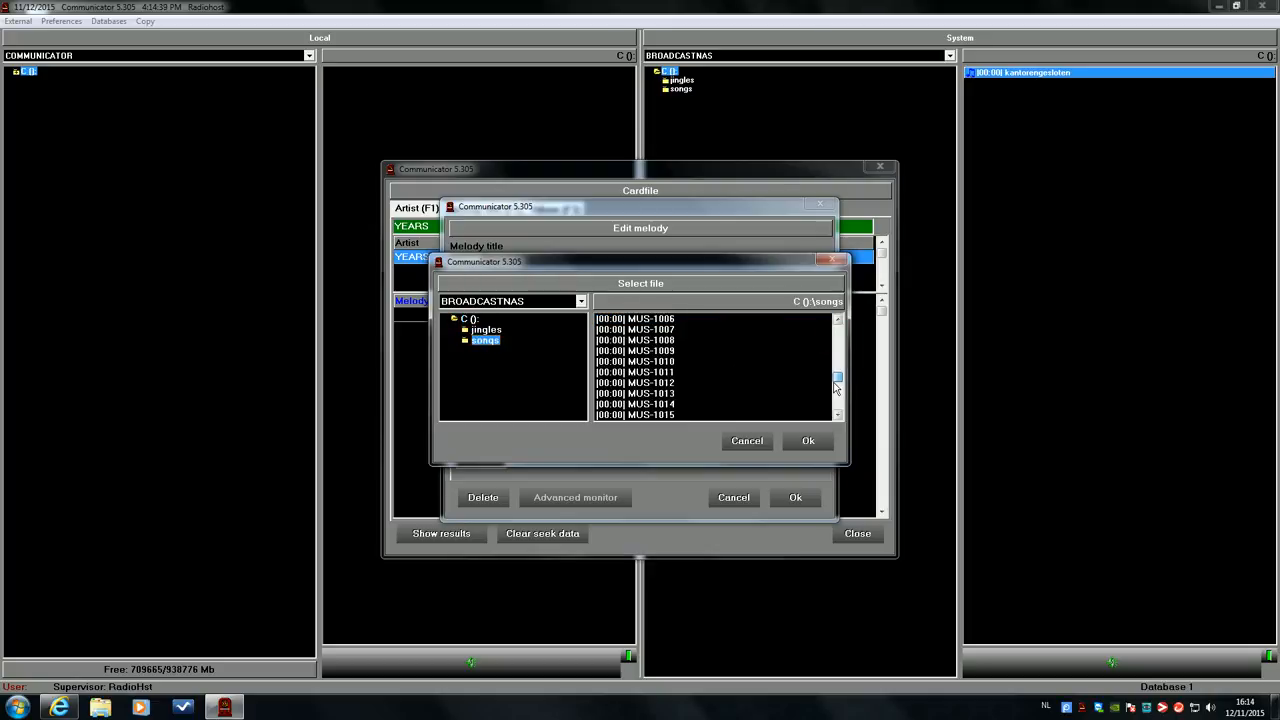
scroll(down, 3)
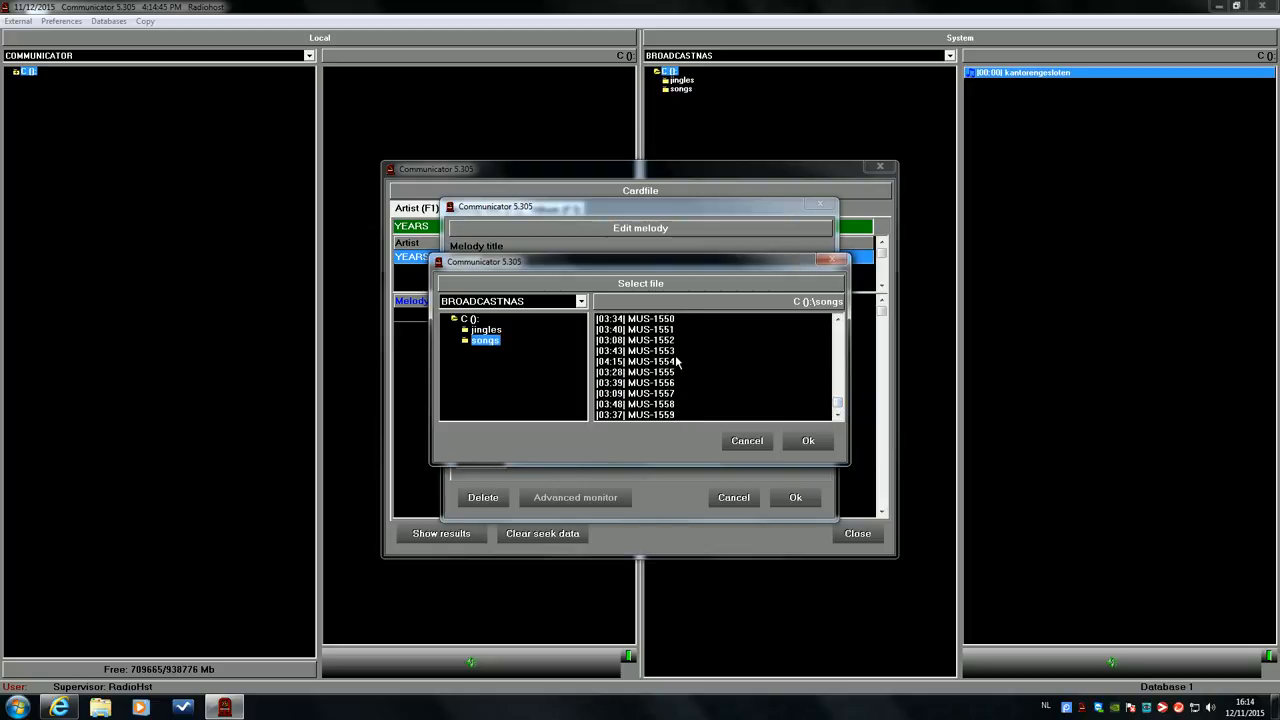
click(807, 440)
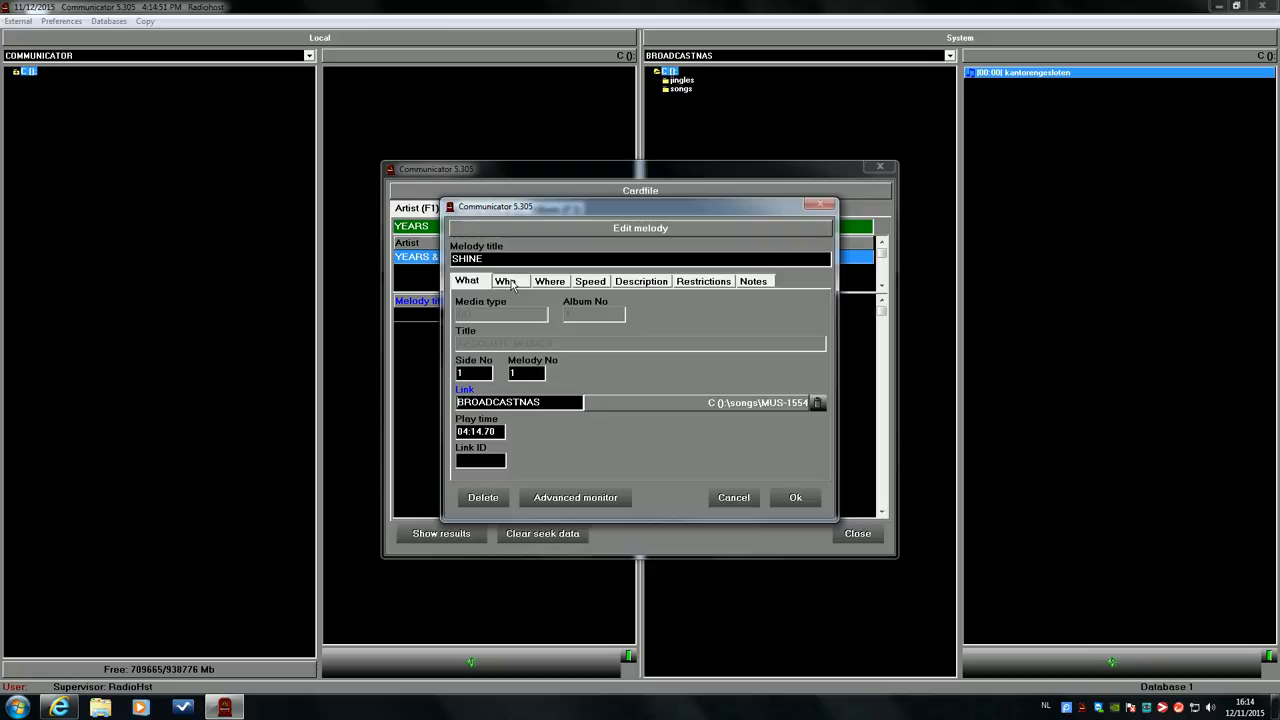
Save SHINE's record, reopen it to verify the 04:14.70 link, and close the cardfile
click(590, 281)
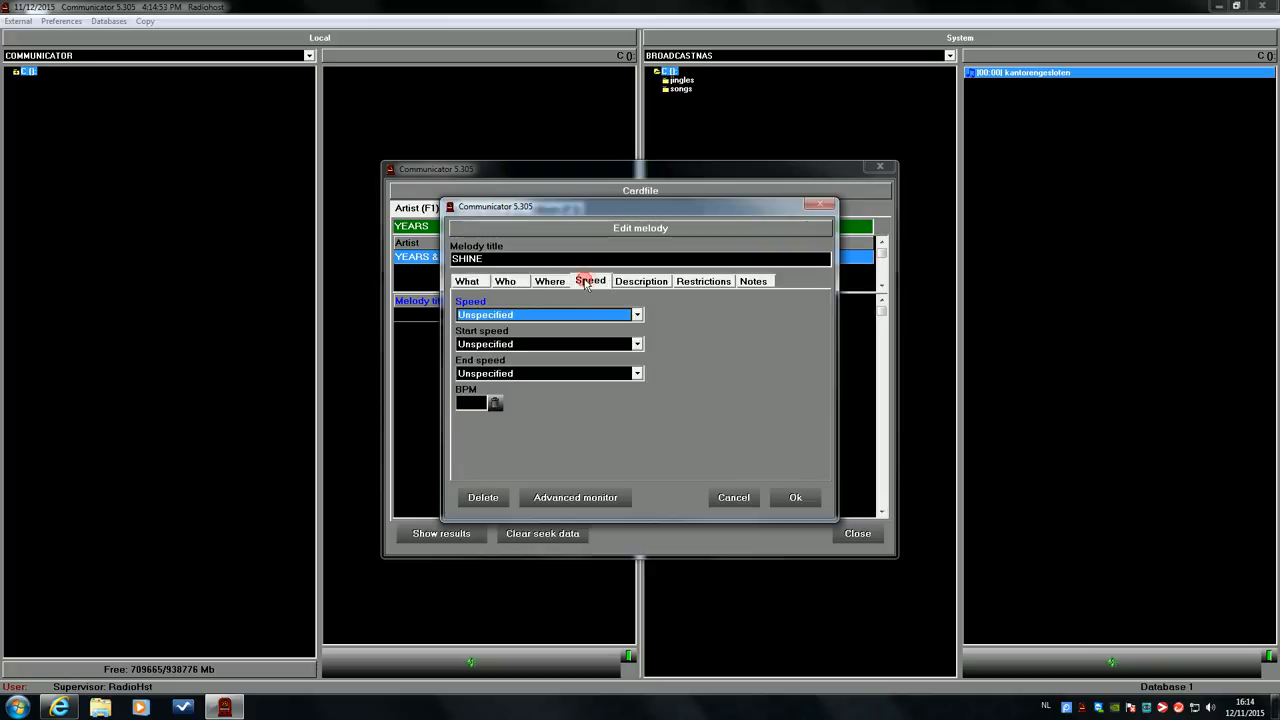
click(635, 314)
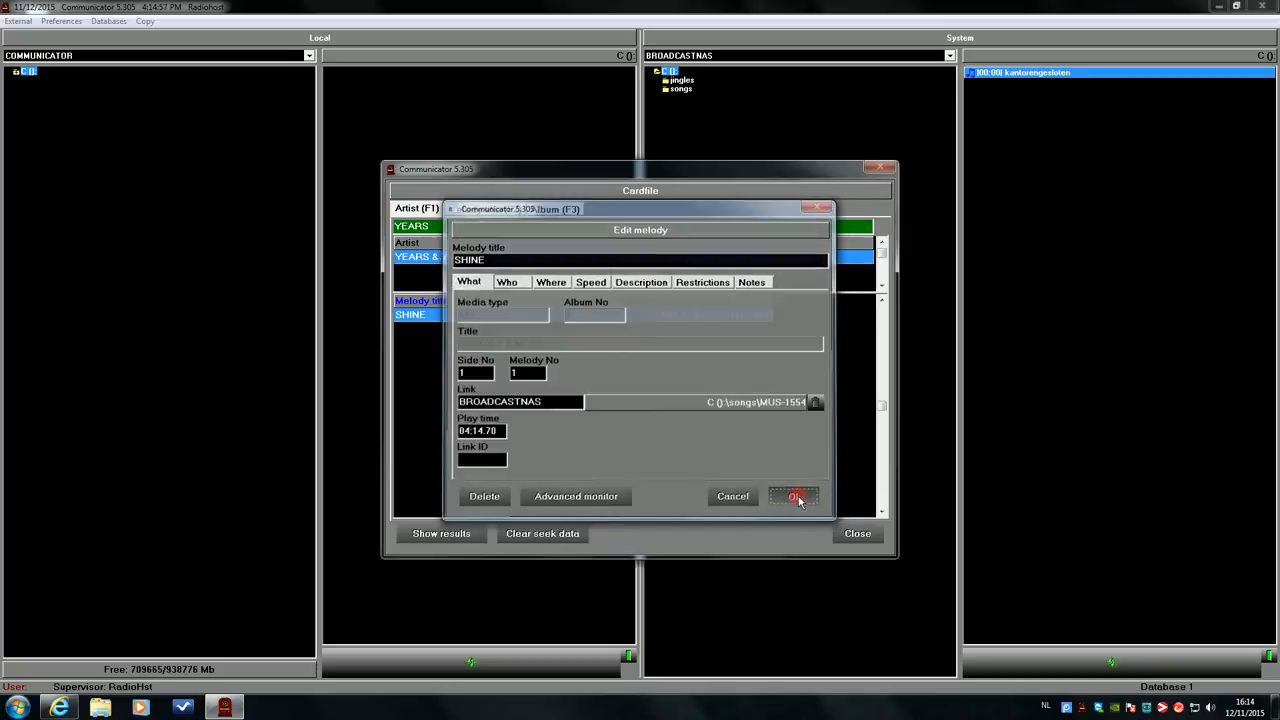
click(793, 496)
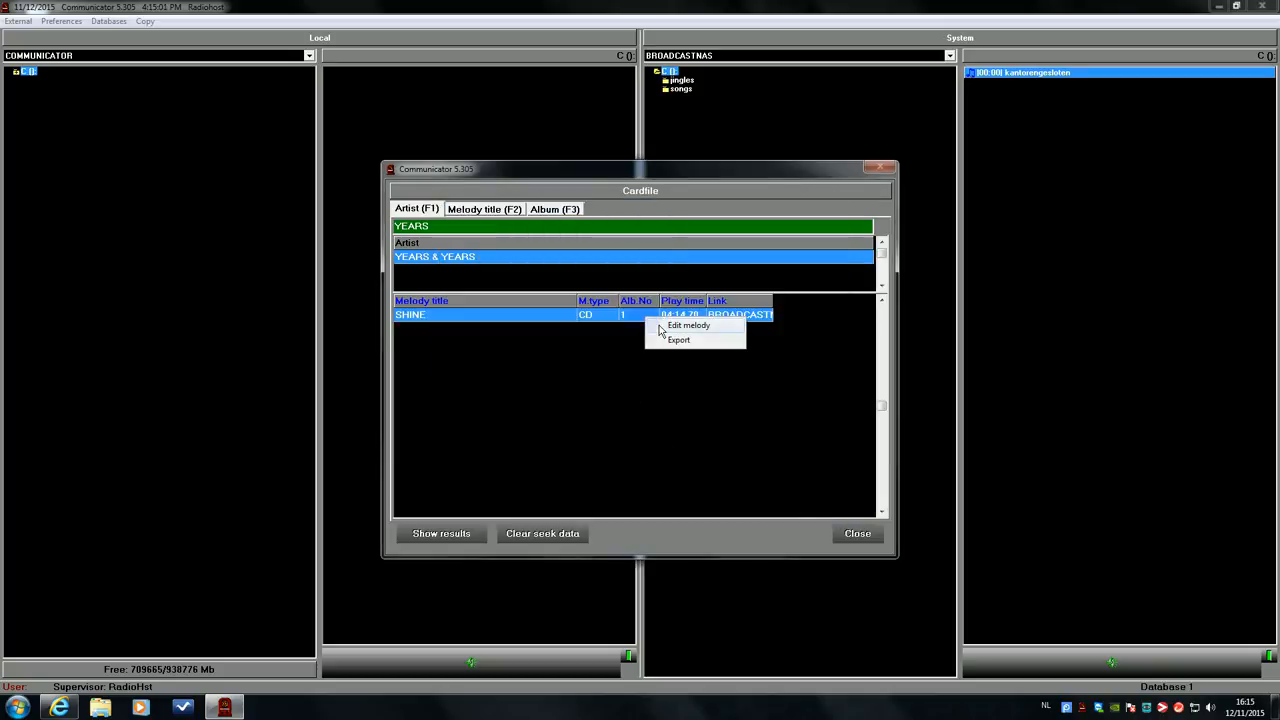
click(689, 325)
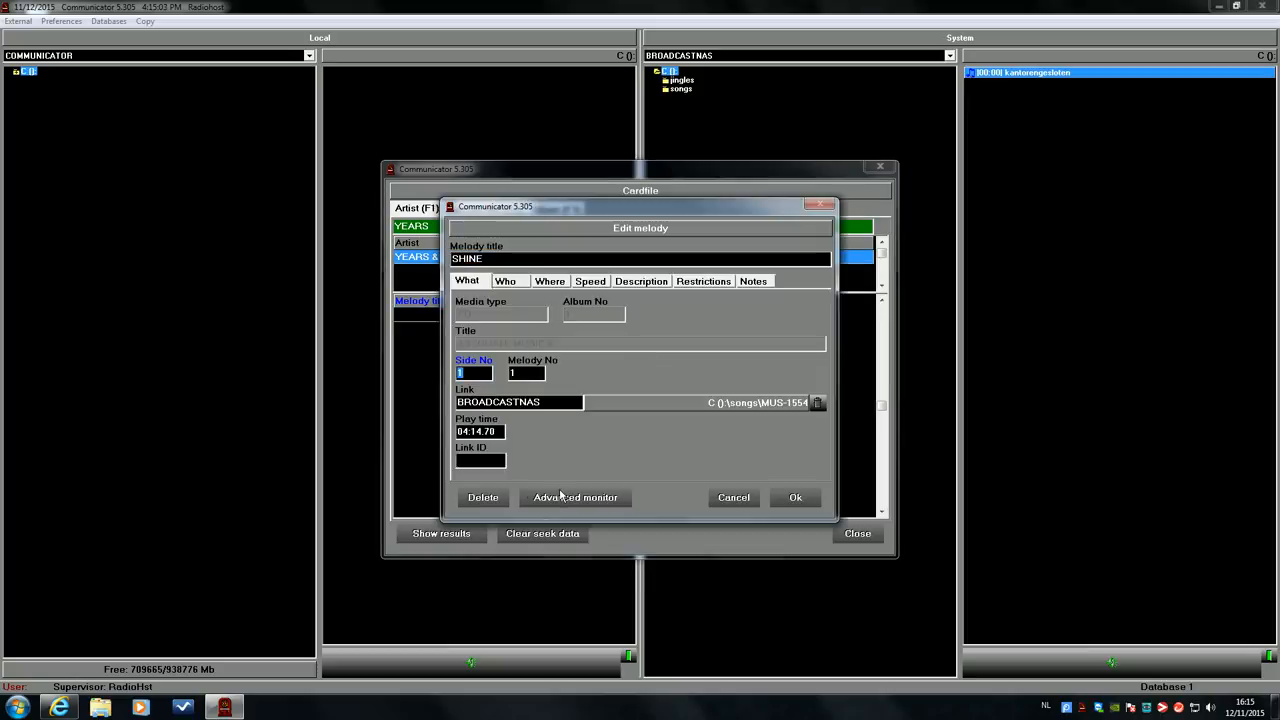
click(575, 497)
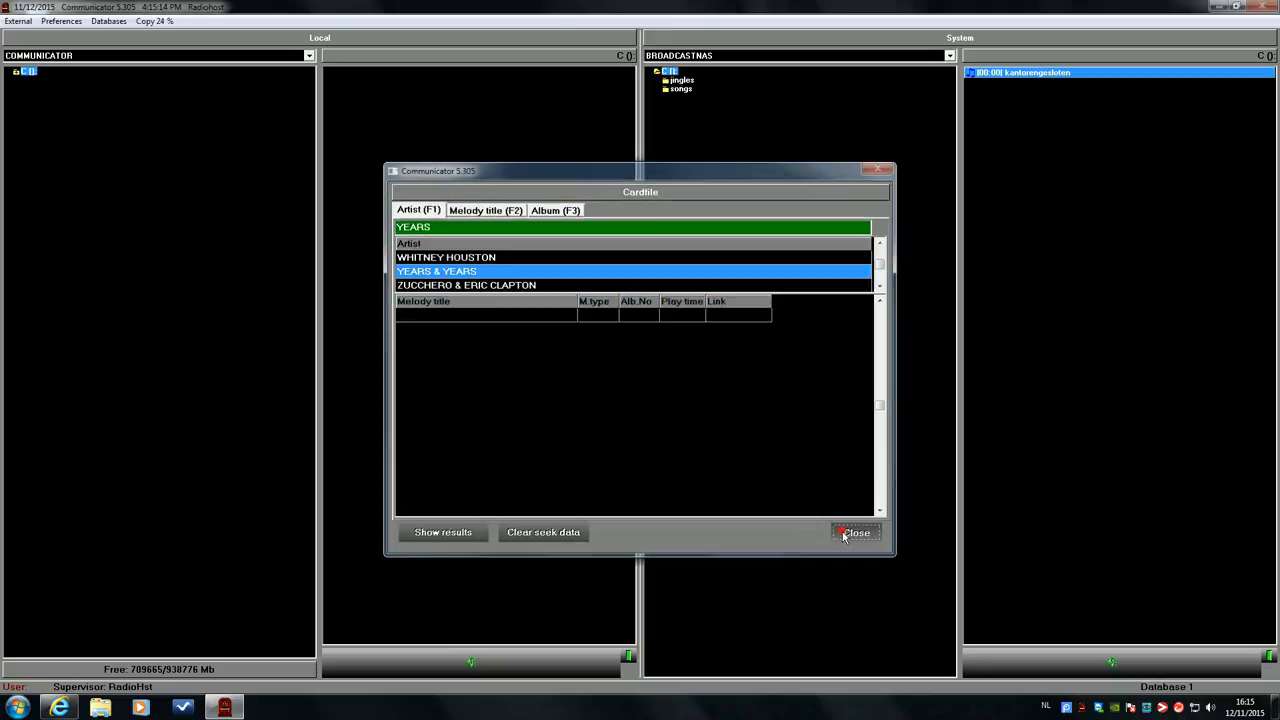
click(858, 532)
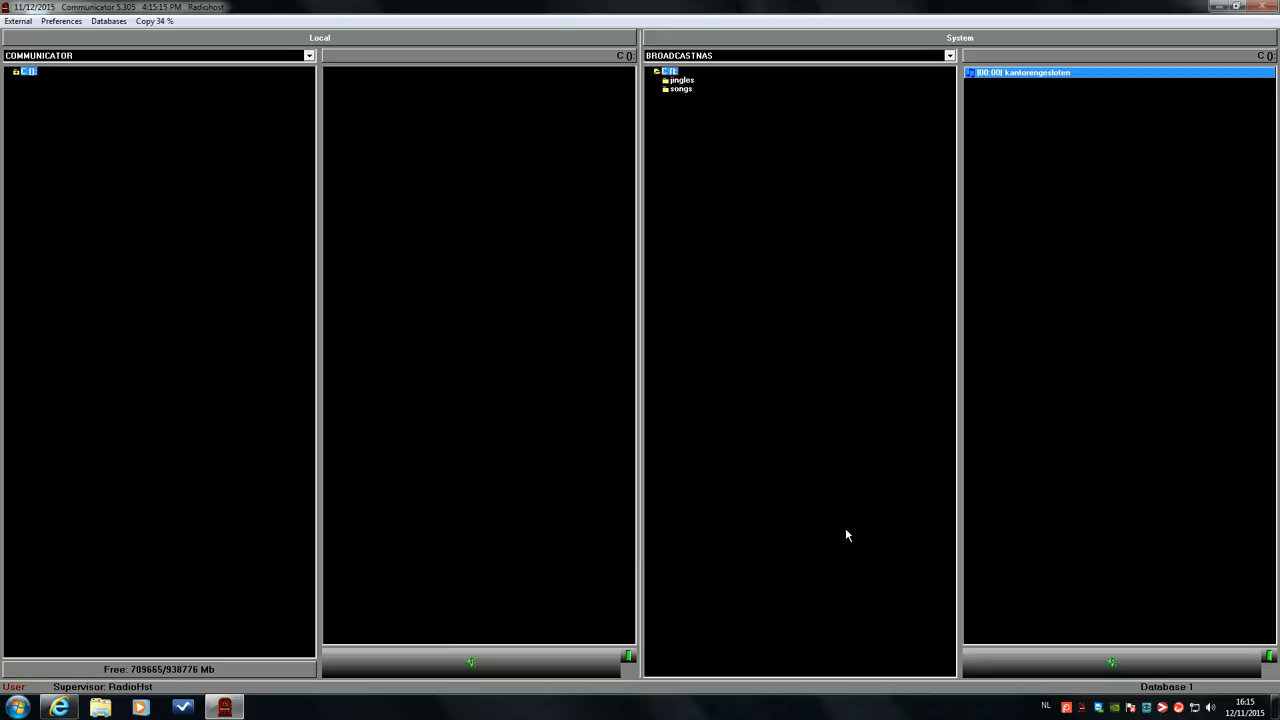